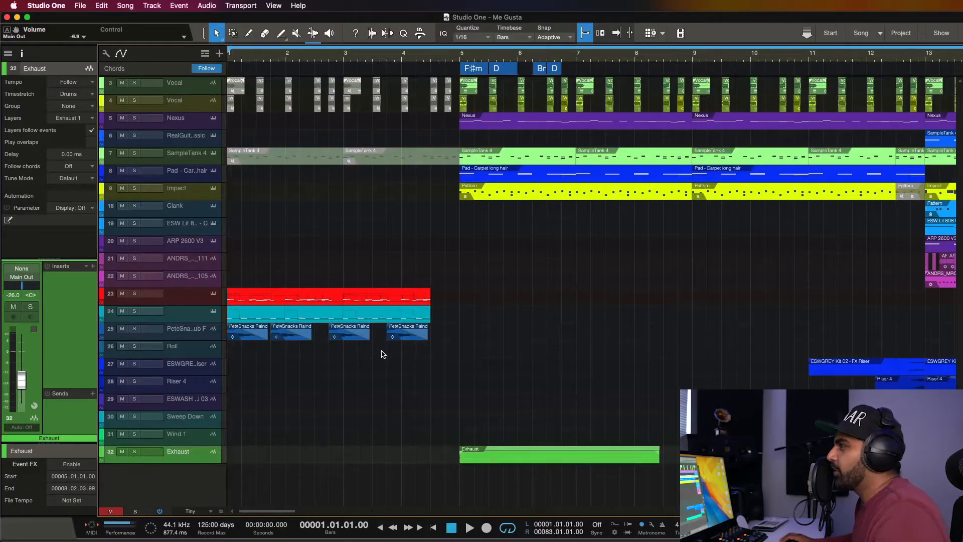
{"action": "mouse_move", "coordinate": [576, 346]}
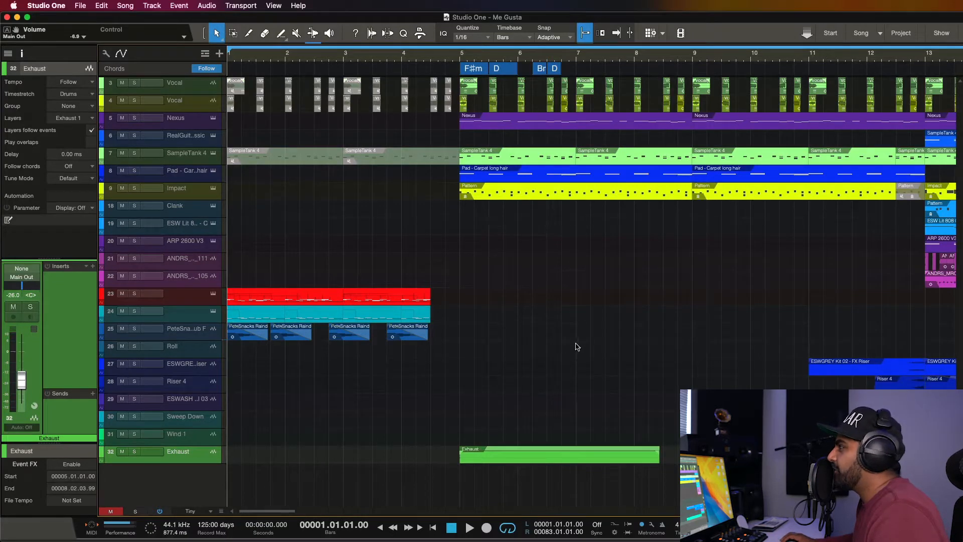
Play back the intro percussion layers.
{"action": "scroll", "scroll_direction": "right", "scroll_amount": 3}
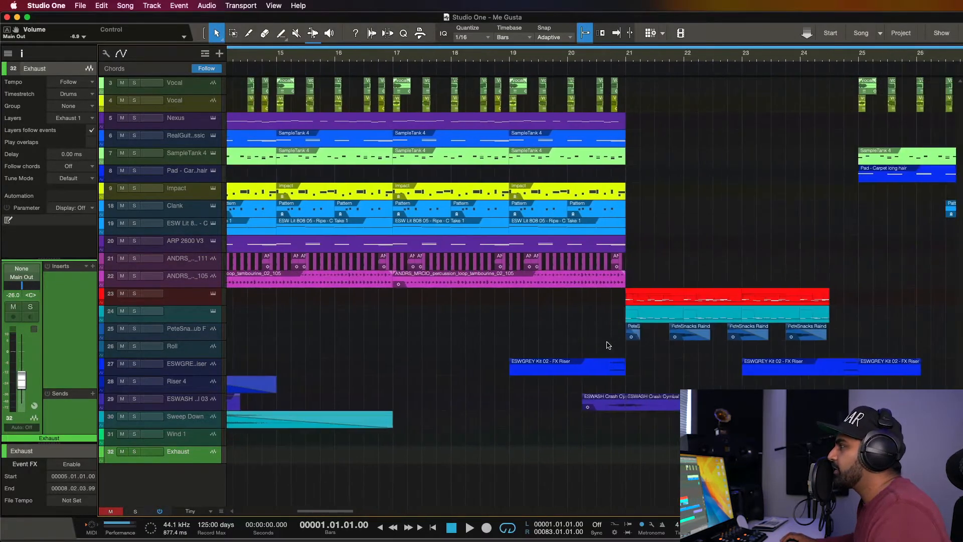
{"action": "scroll", "scroll_direction": "left", "scroll_amount": 3}
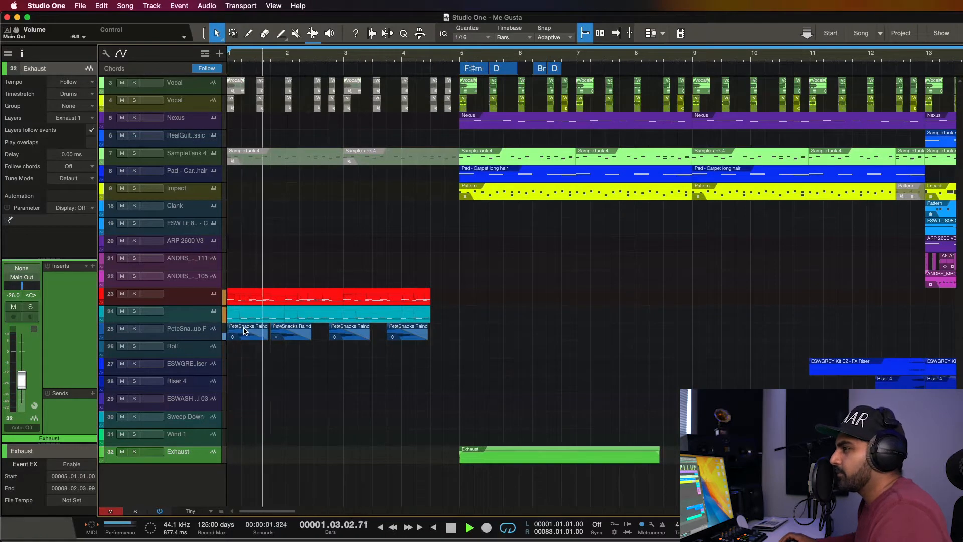
{"action": "left_click", "coordinate": [178, 294]}
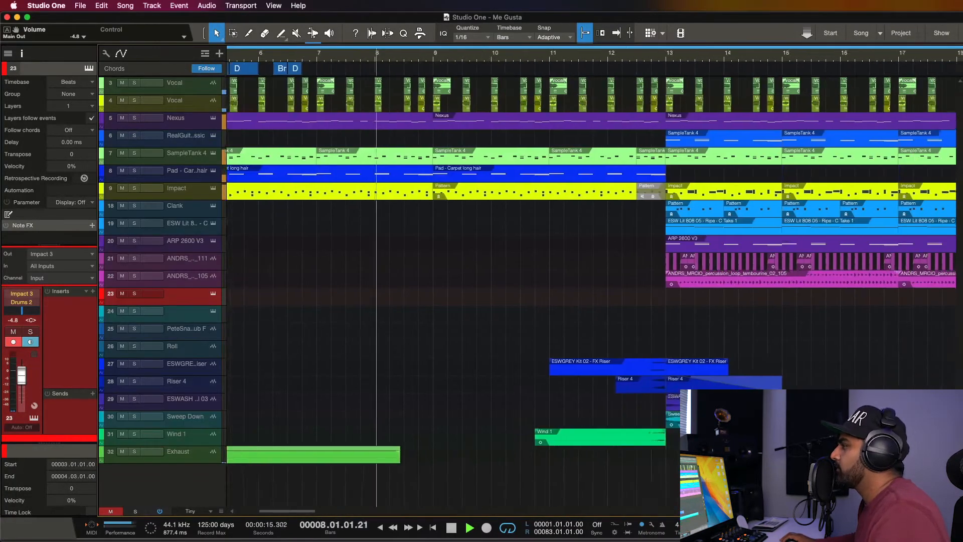
{"action": "scroll", "scroll_direction": "right", "scroll_amount": 3}
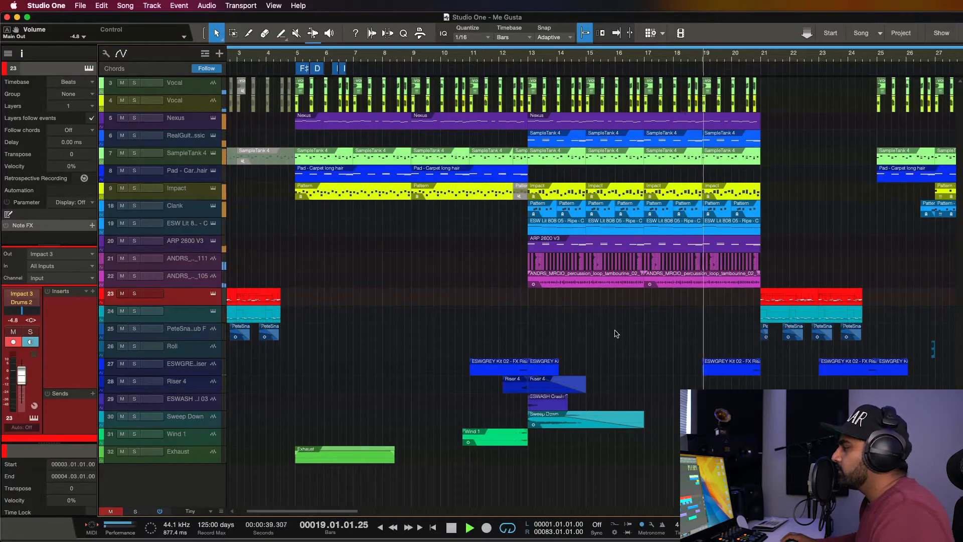
{"action": "scroll", "scroll_direction": "right", "scroll_amount": 3}
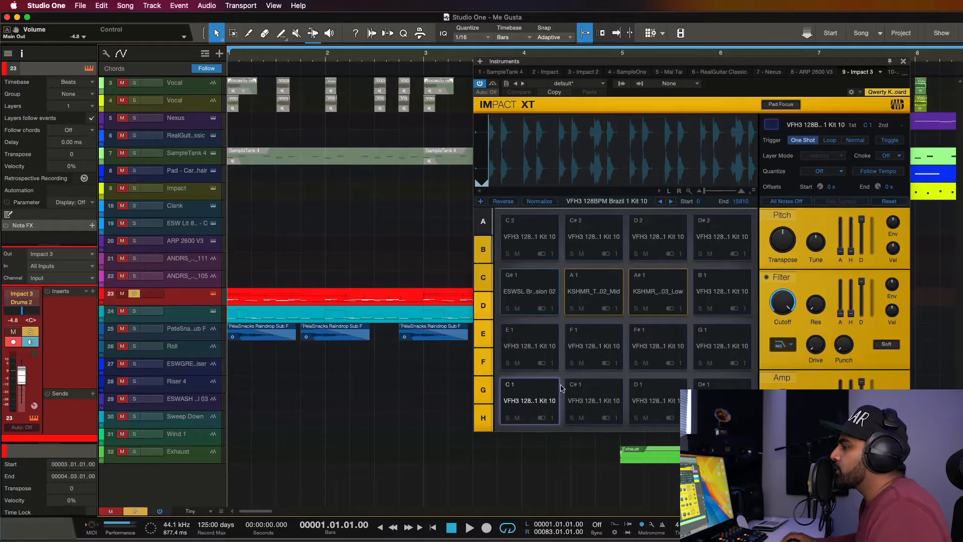
{"action": "mouse_move", "coordinate": [590, 348]}
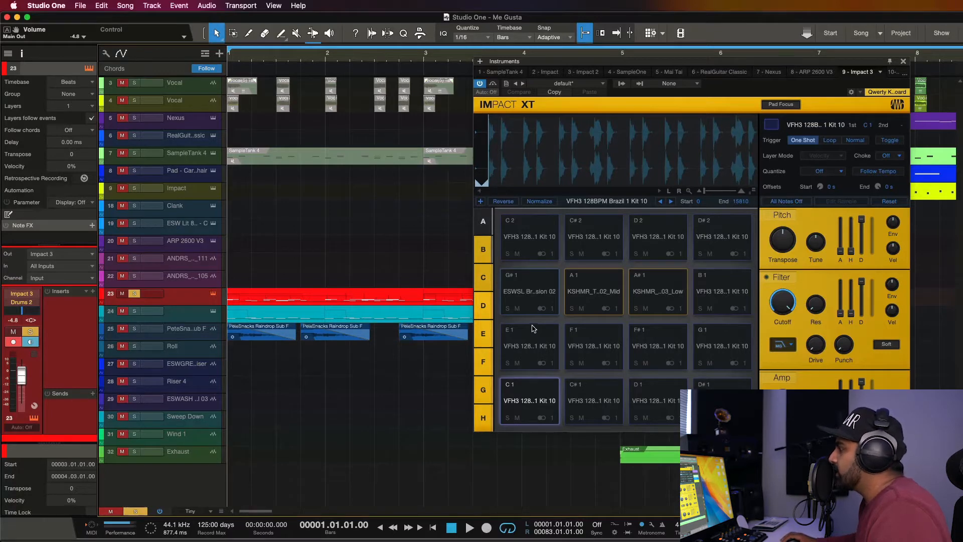
Unsolo track 23 and select Impact 4 to show its KSHMR marching loop kit.
{"action": "left_click", "coordinate": [470, 528]}
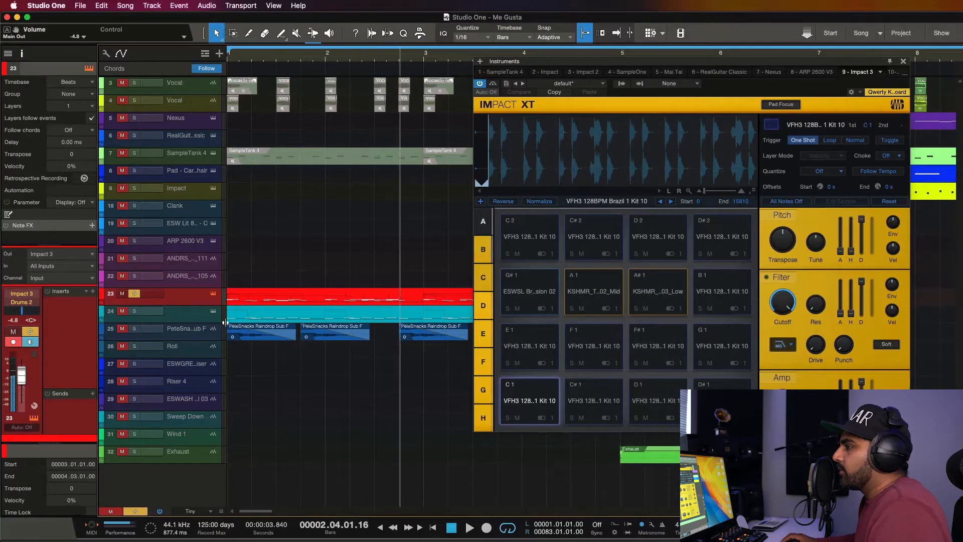
{"action": "left_click", "coordinate": [134, 294]}
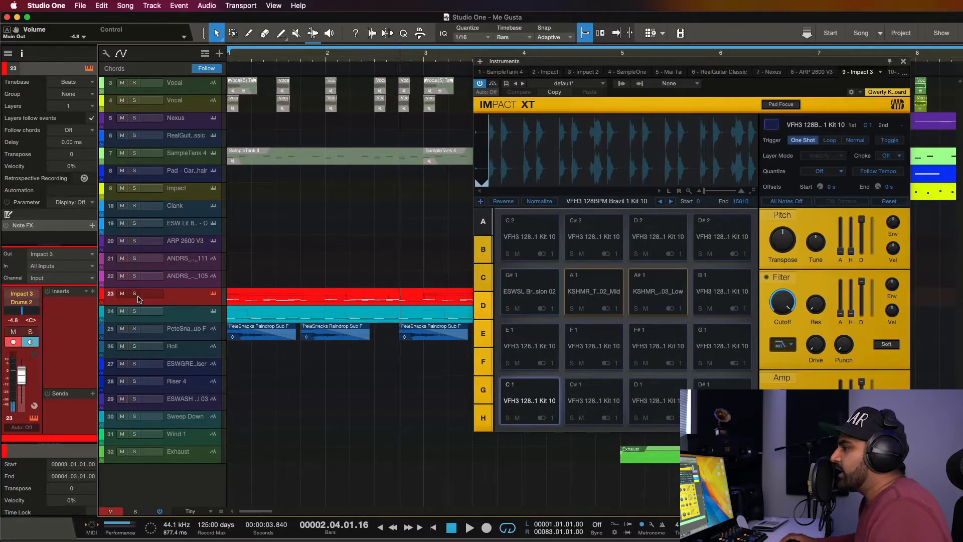
{"action": "left_click", "coordinate": [185, 312]}
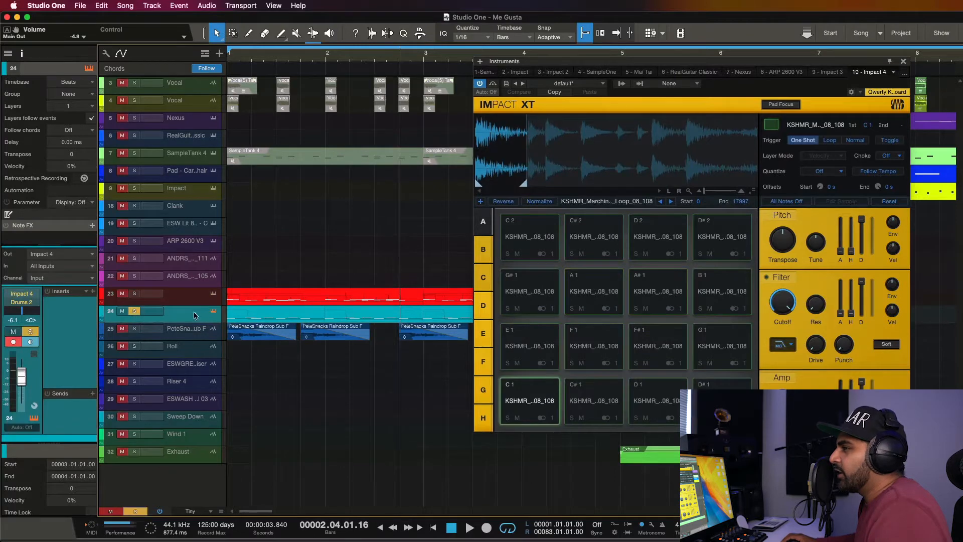
{"action": "mouse_move", "coordinate": [211, 315]}
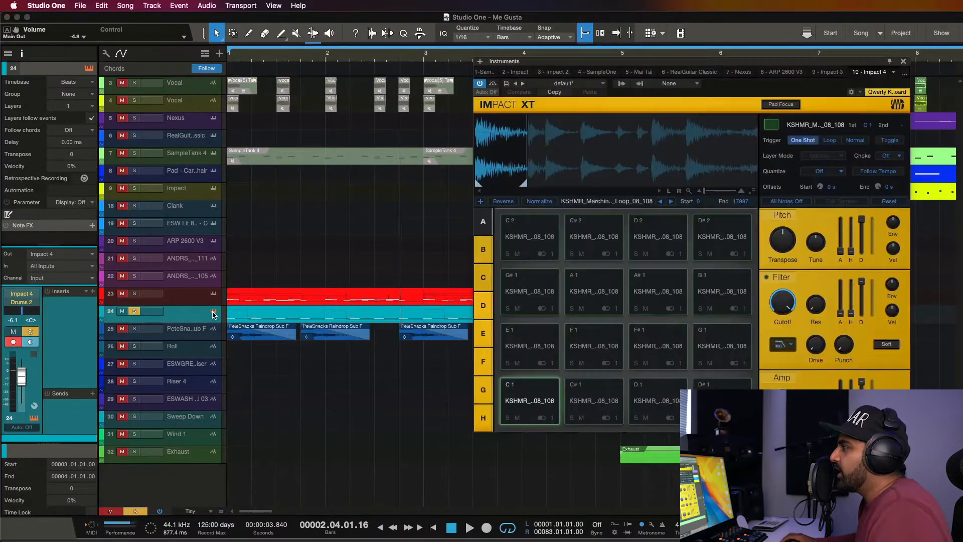
{"action": "mouse_move", "coordinate": [786, 139]}
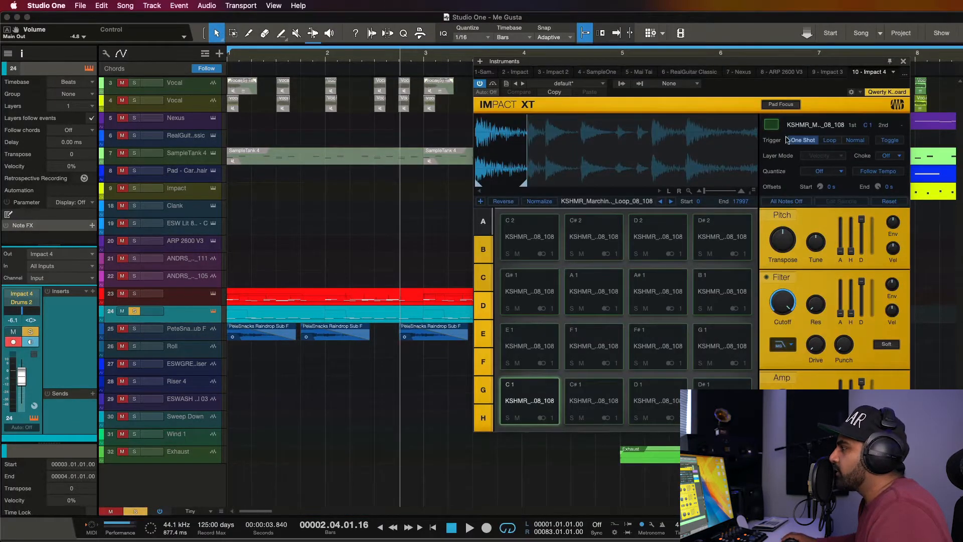
Close Impact XT and audition tracks 23–25 soloed with the PeteSnacks Raindrop sub loop.
{"action": "left_click", "coordinate": [903, 60]}
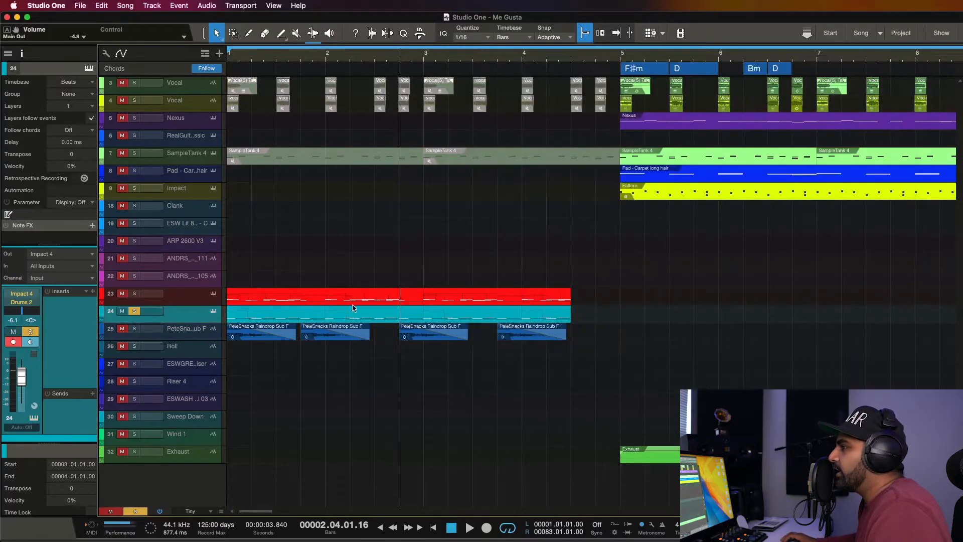
{"action": "mouse_move", "coordinate": [331, 360]}
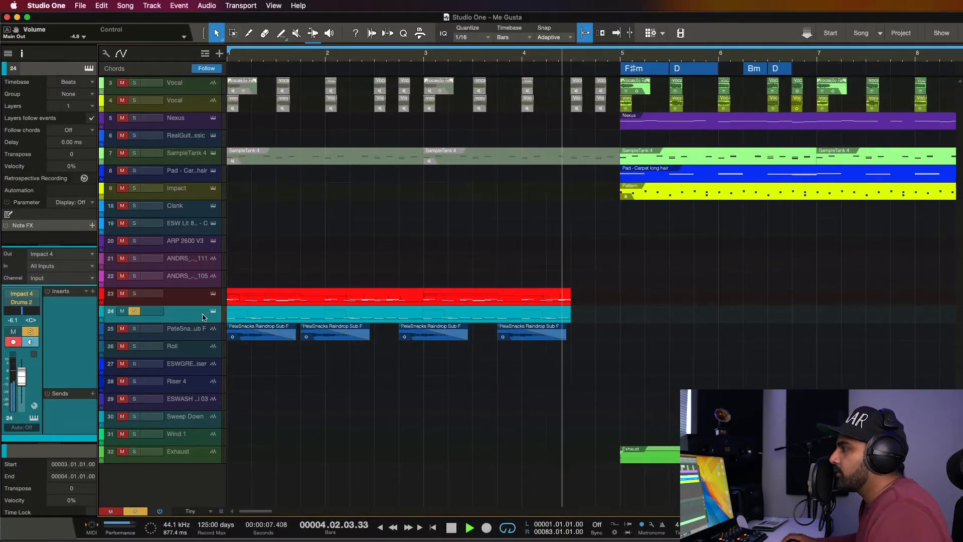
{"action": "left_click", "coordinate": [451, 528]}
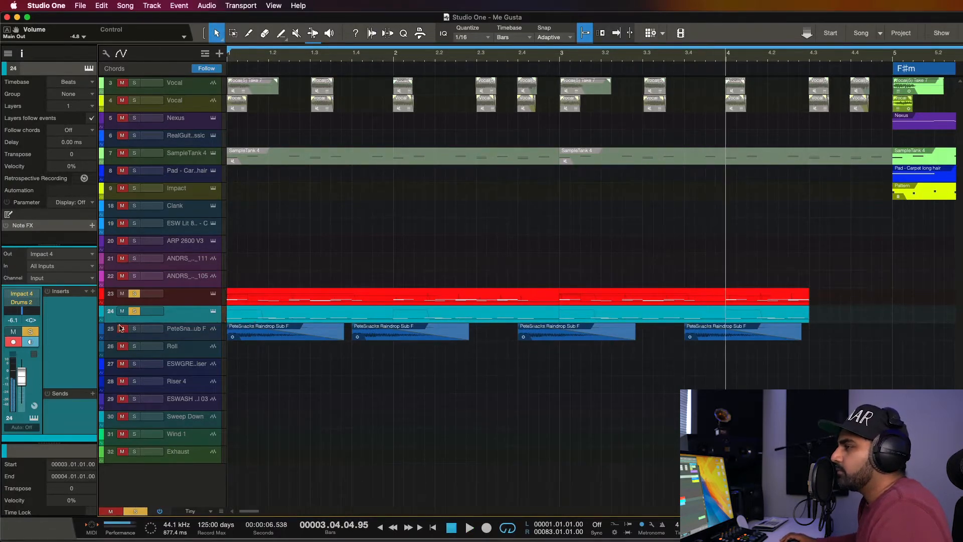
{"action": "left_click", "coordinate": [134, 293]}
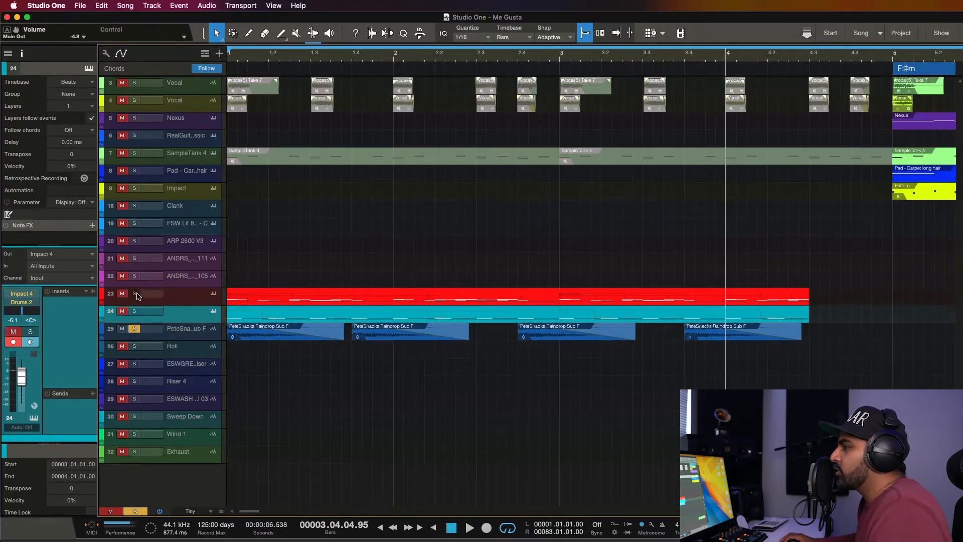
{"action": "mouse_move", "coordinate": [239, 350]}
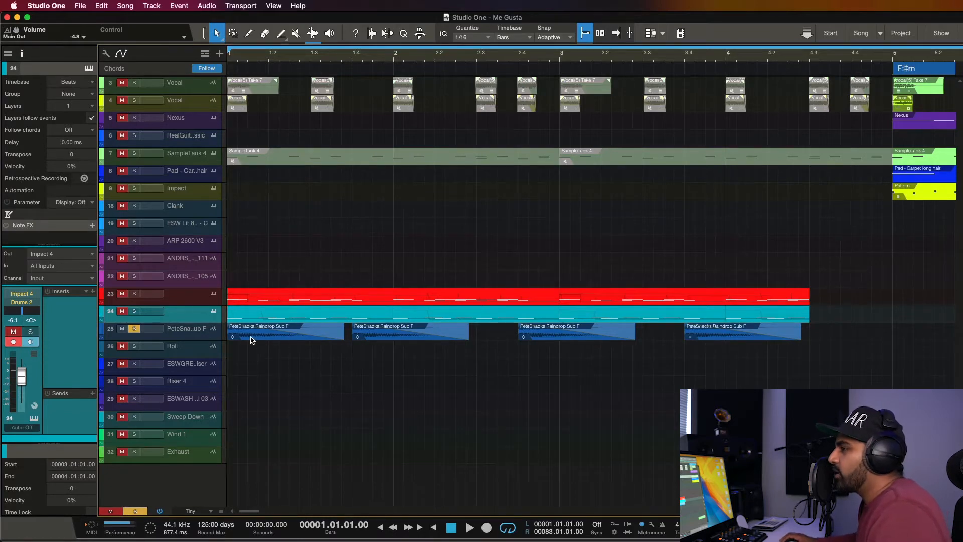
{"action": "mouse_move", "coordinate": [378, 354]}
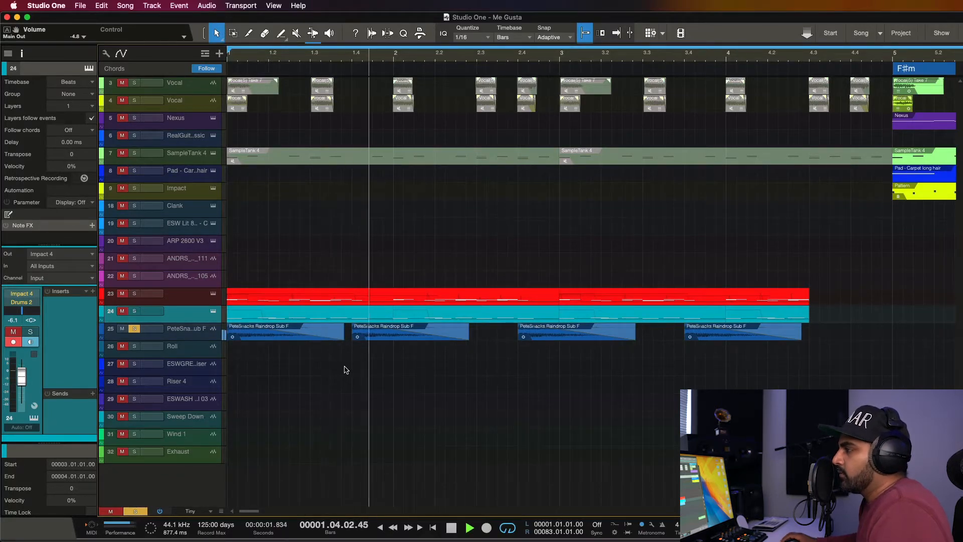
{"action": "left_click", "coordinate": [469, 527]}
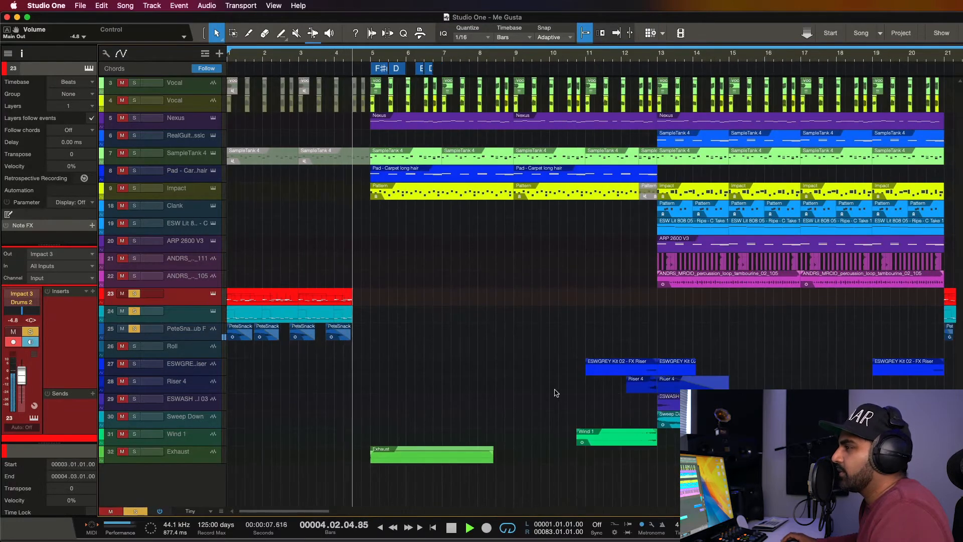
Solo Vocal tracks 3 and 4, clear the percussion solos, and show the Console.
{"action": "left_click", "coordinate": [175, 82]}
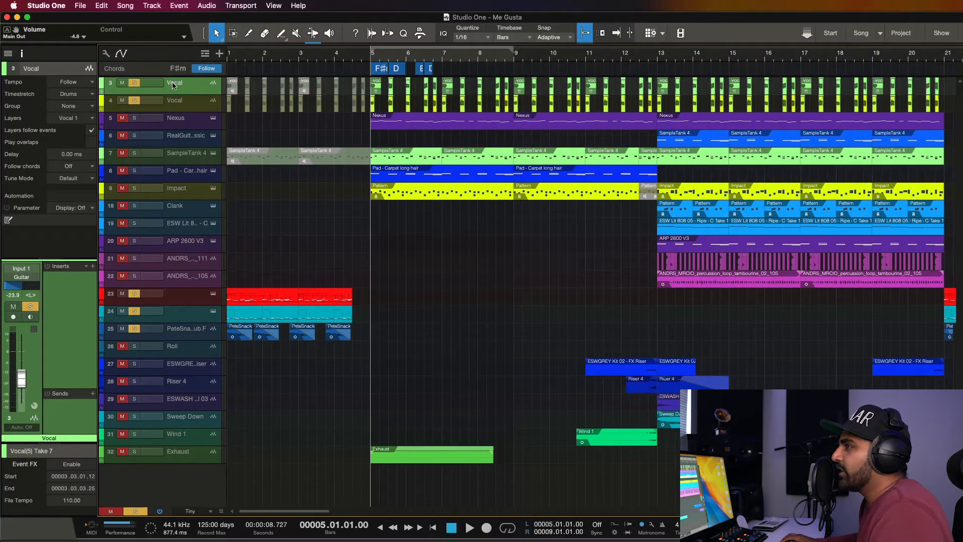
{"action": "mouse_move", "coordinate": [336, 147]}
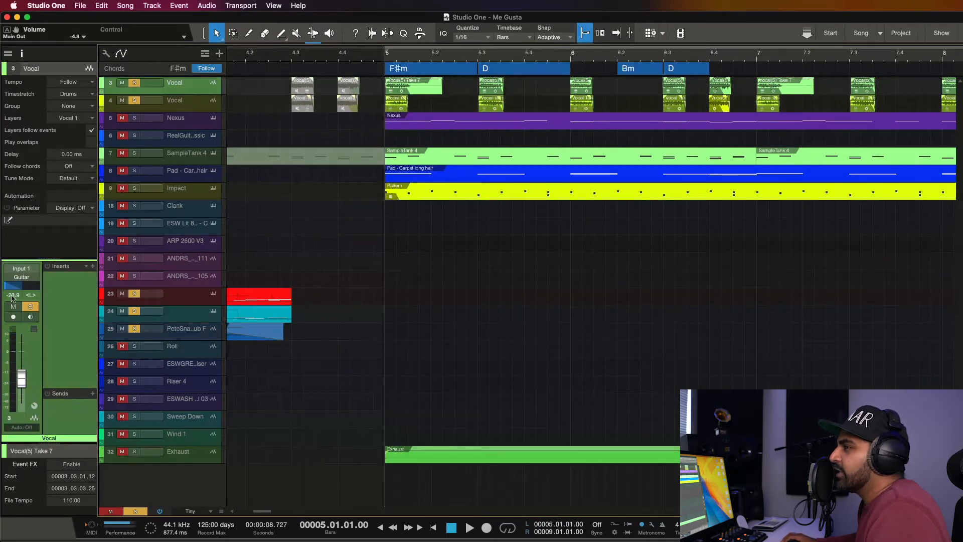
{"action": "left_click", "coordinate": [175, 101]}
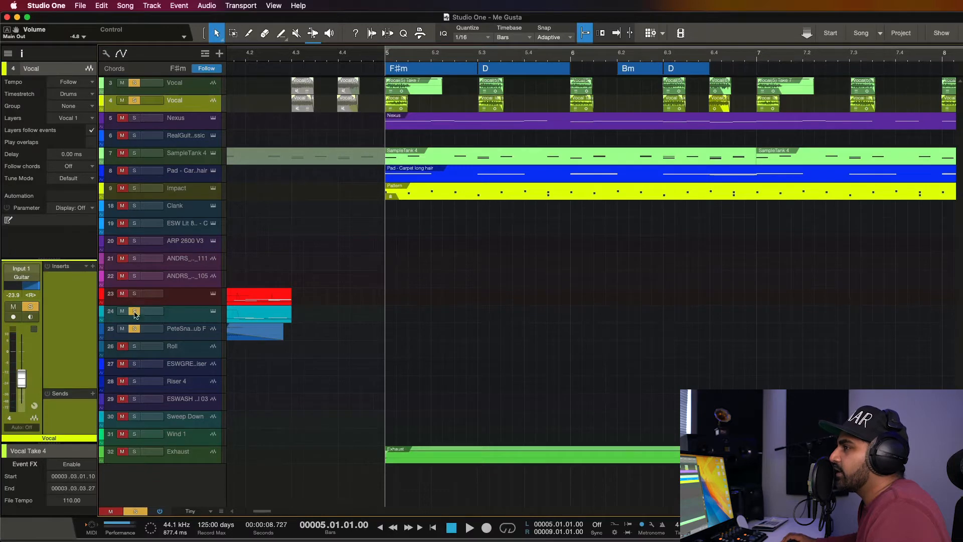
{"action": "left_click", "coordinate": [470, 528]}
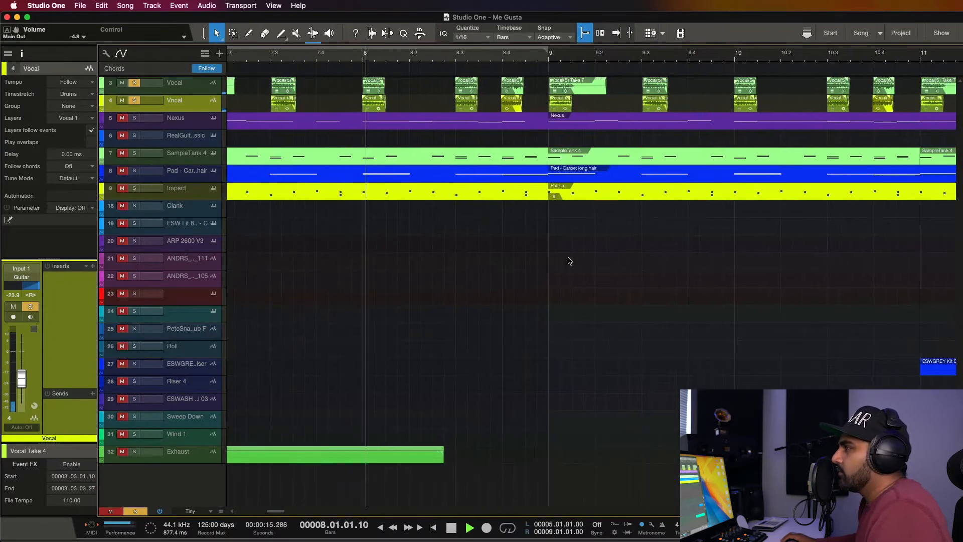
{"action": "left_click", "coordinate": [470, 528]}
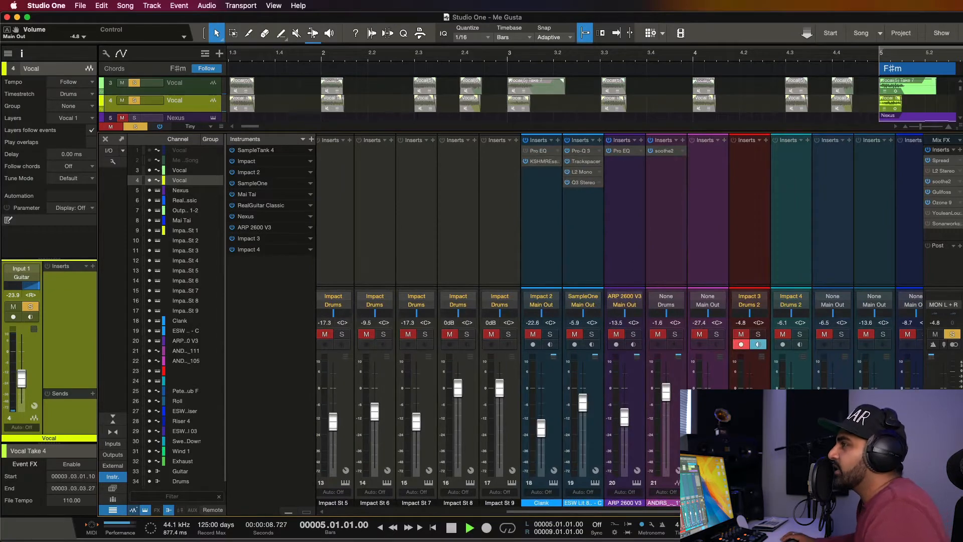
Inspect the guitar channel's Fat Channel and Pro-Q 3 inserts.
{"action": "scroll", "scroll_direction": "right", "scroll_amount": 3}
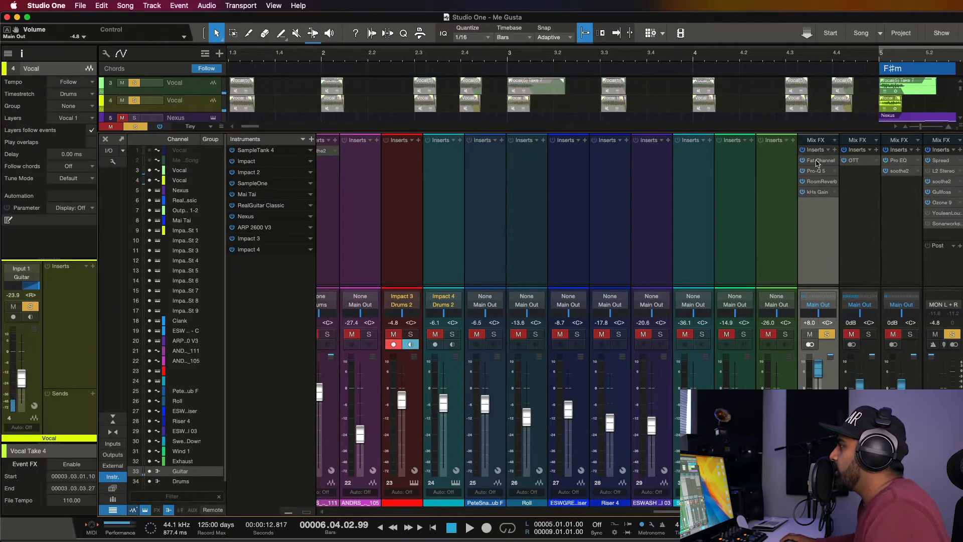
{"action": "left_click", "coordinate": [819, 161]}
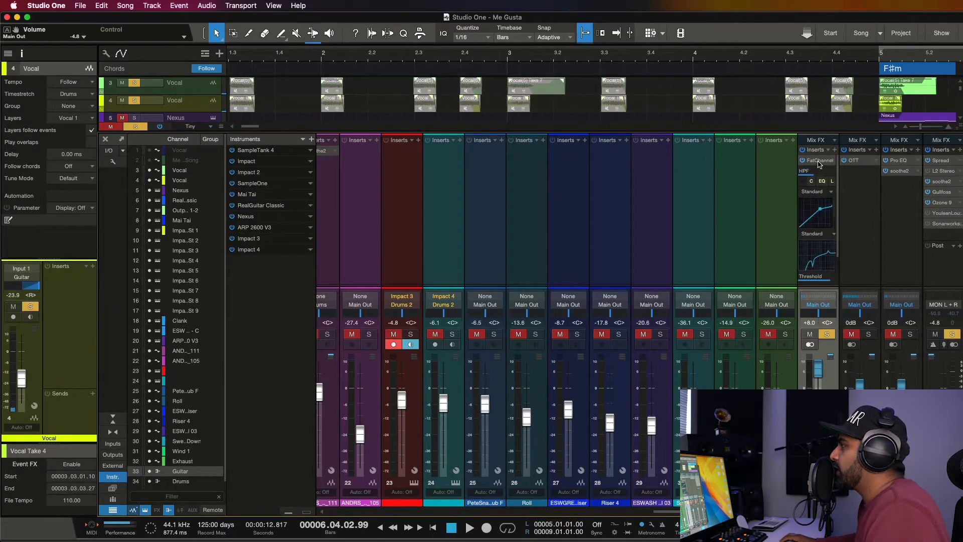
{"action": "left_click", "coordinate": [818, 160]}
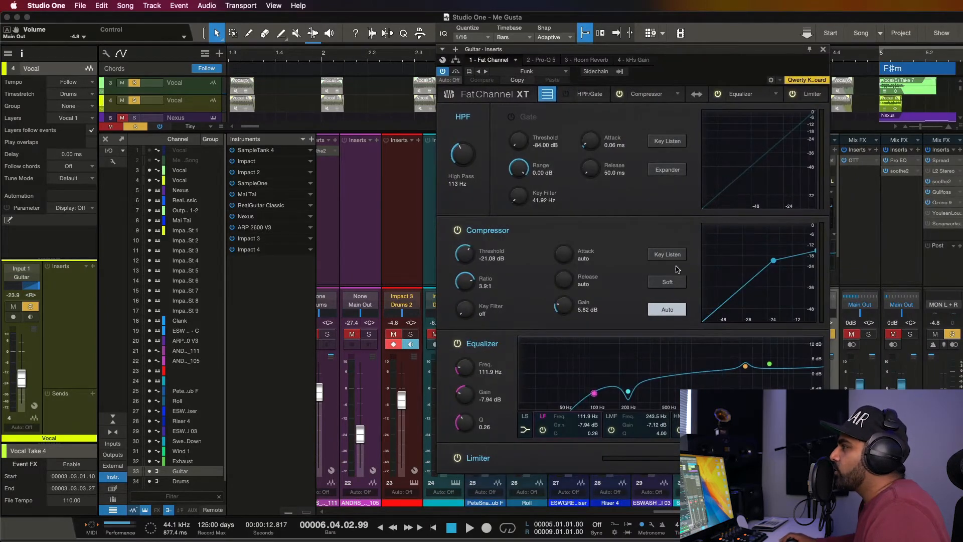
{"action": "mouse_move", "coordinate": [825, 63]}
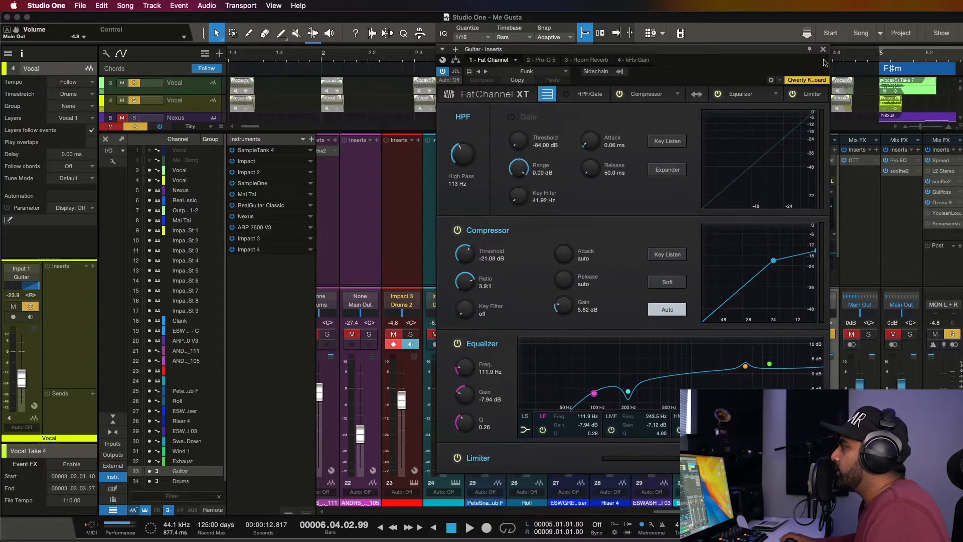
{"action": "left_click", "coordinate": [823, 49]}
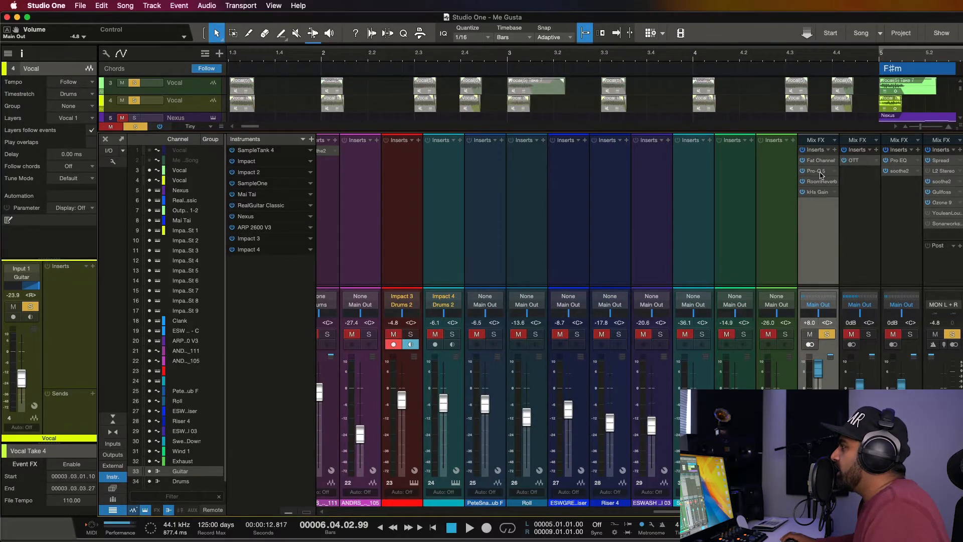
{"action": "mouse_move", "coordinate": [811, 240]}
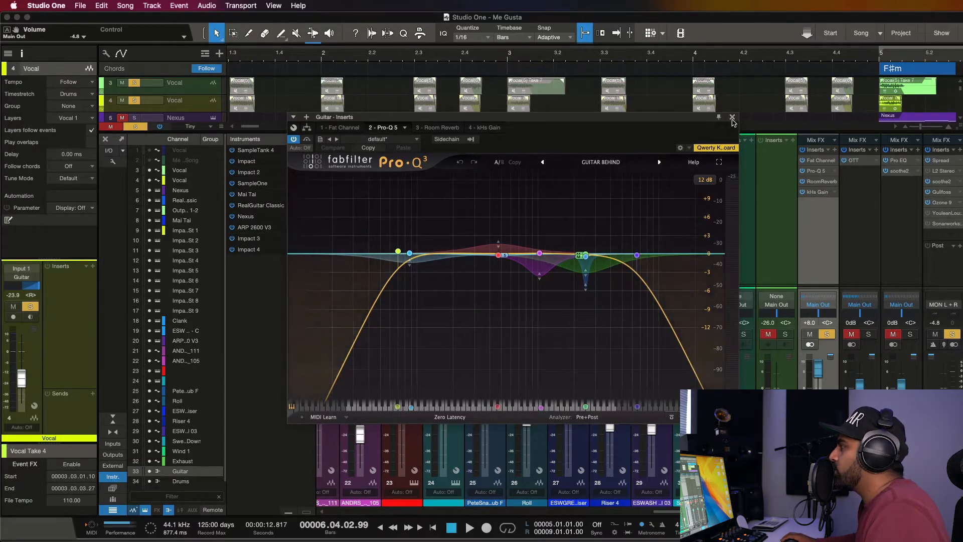
{"action": "left_click", "coordinate": [731, 118]}
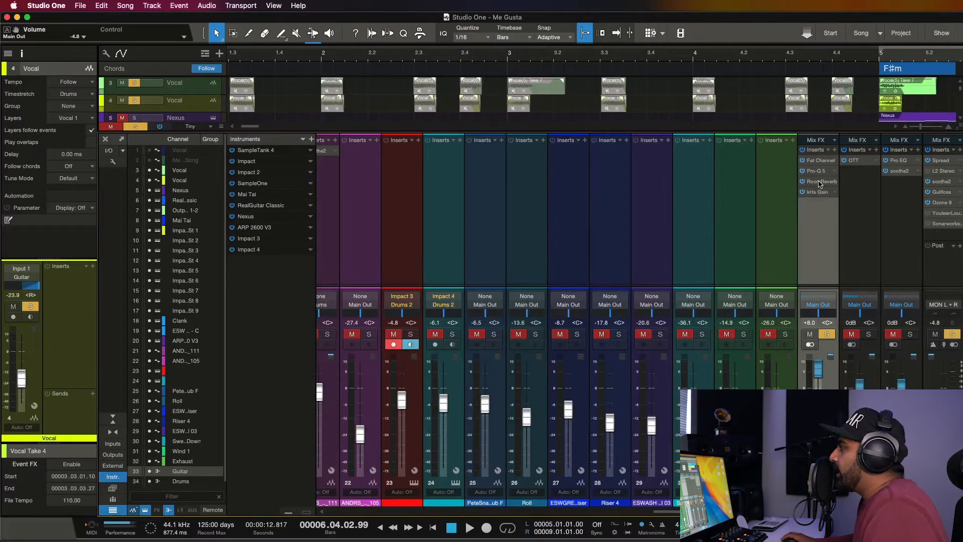
Review the Guitar bus Room Reverb settings and close its editor.
{"action": "left_click", "coordinate": [819, 180]}
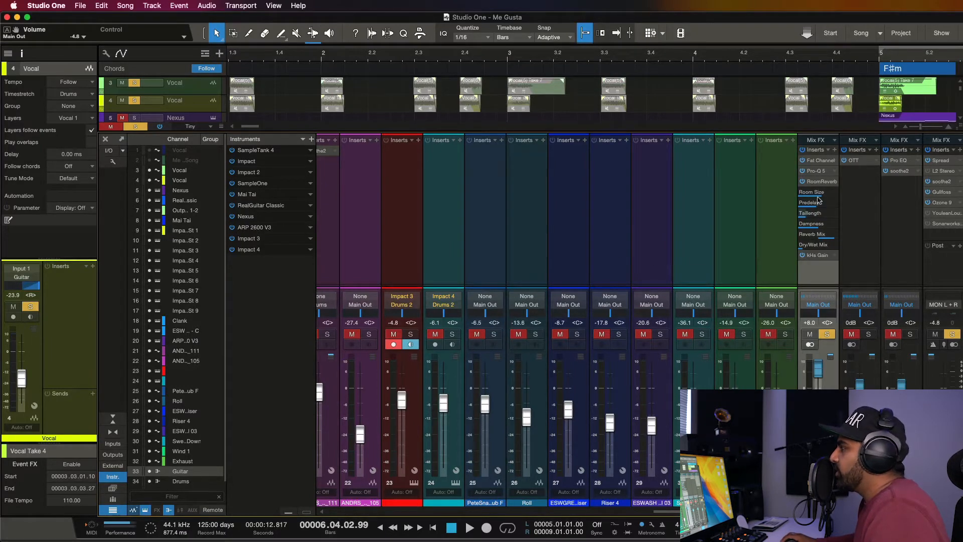
{"action": "left_click", "coordinate": [819, 181]}
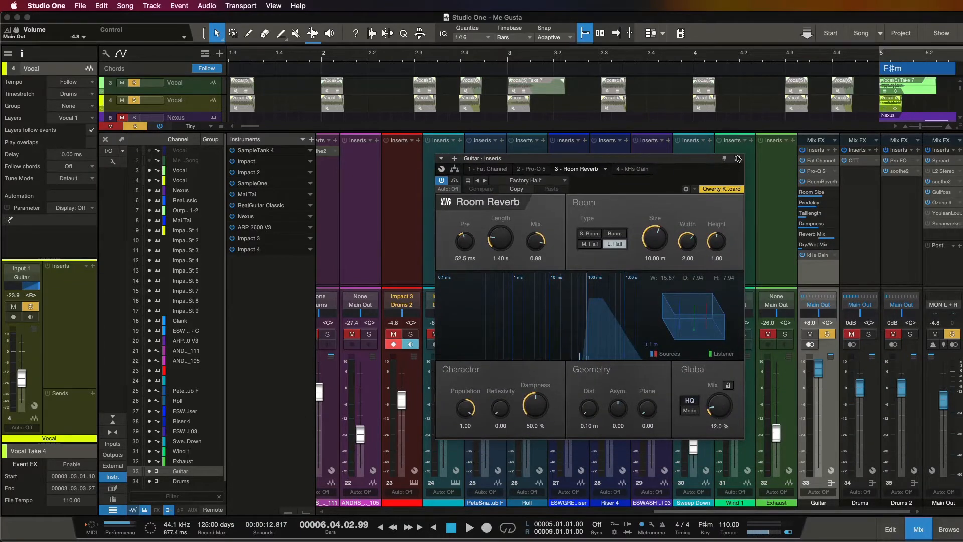
{"action": "left_click", "coordinate": [738, 158]}
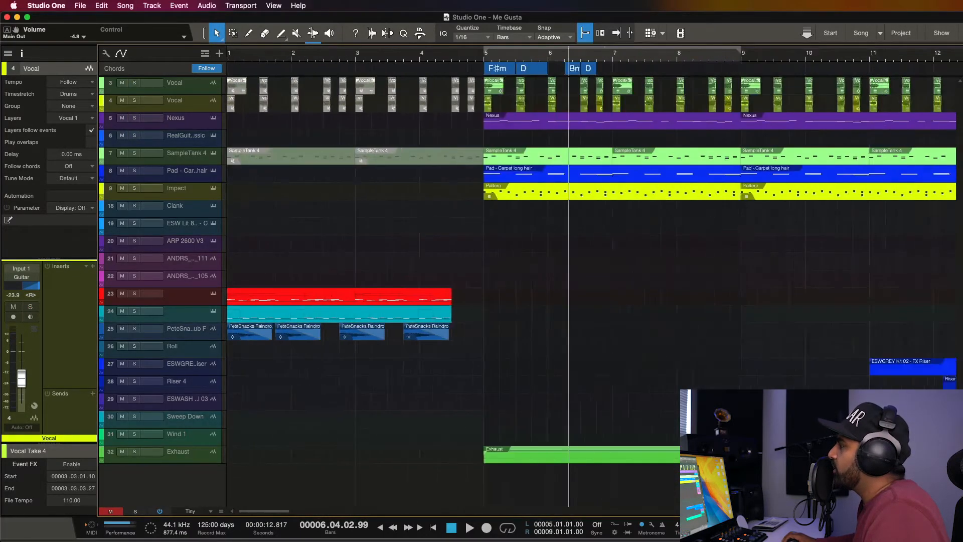
Select and solo the Nexus track, then check its Muted Lead preset in Nexus 3.
{"action": "left_click", "coordinate": [176, 117]}
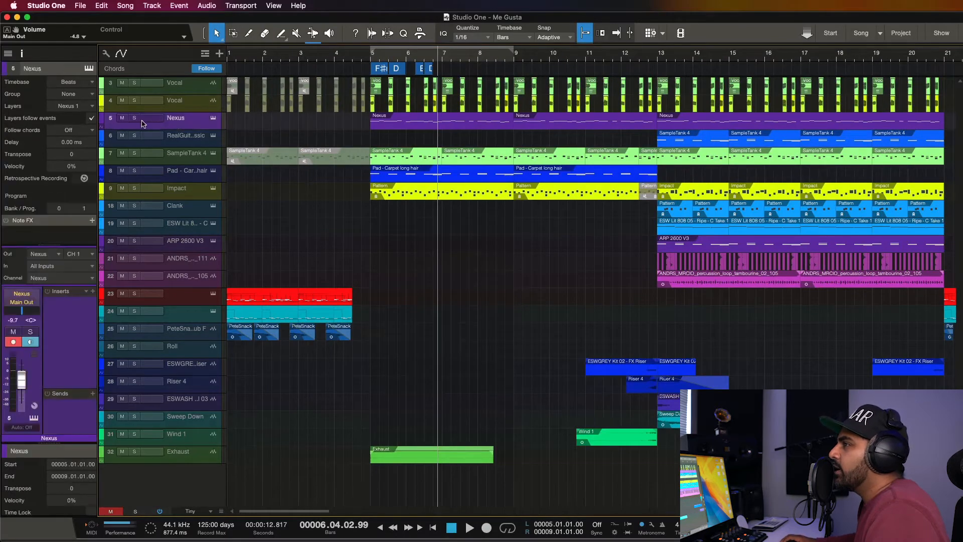
{"action": "left_click", "coordinate": [134, 118]}
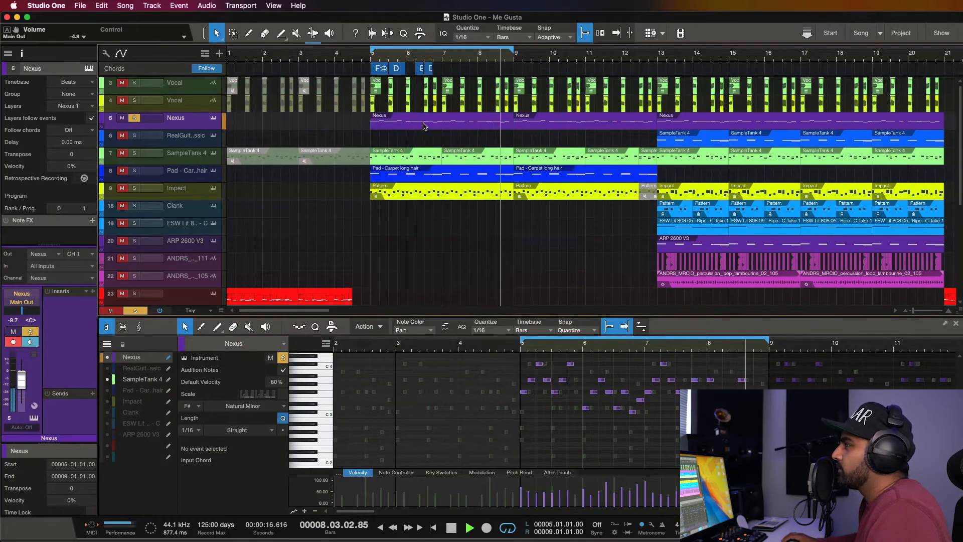
{"action": "left_click", "coordinate": [452, 527]}
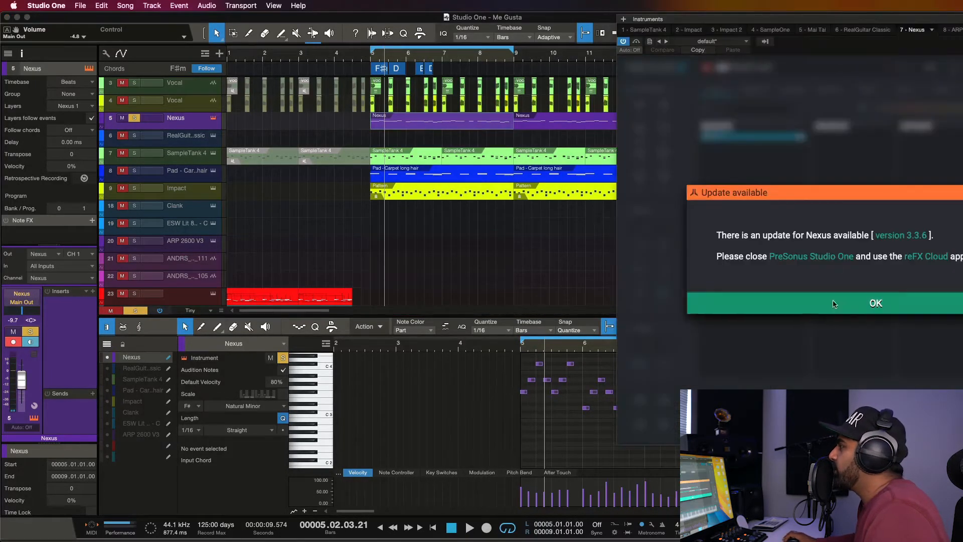
{"action": "left_click", "coordinate": [875, 303]}
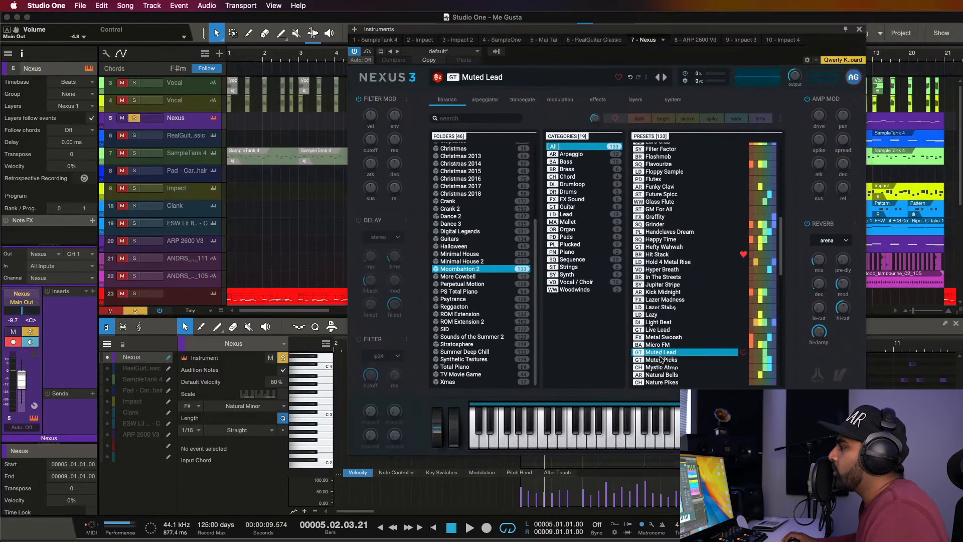
{"action": "left_click", "coordinate": [859, 29]}
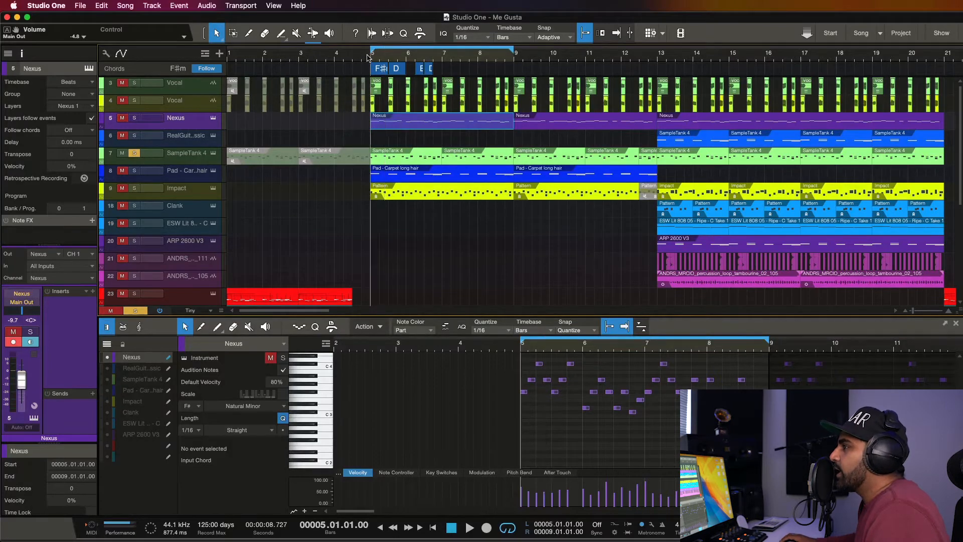
Select SampleTank 4 and play back its part.
{"action": "left_click", "coordinate": [147, 379]}
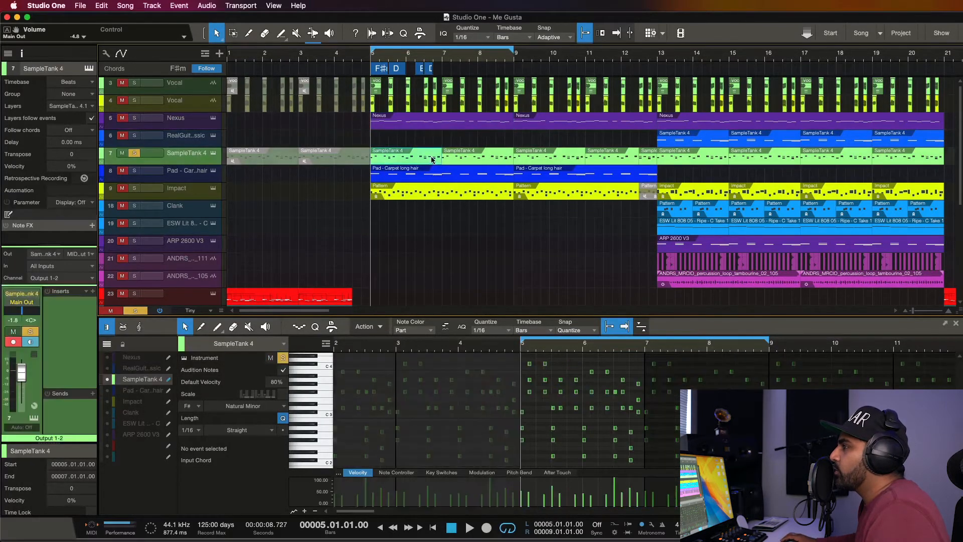
{"action": "mouse_move", "coordinate": [468, 233]}
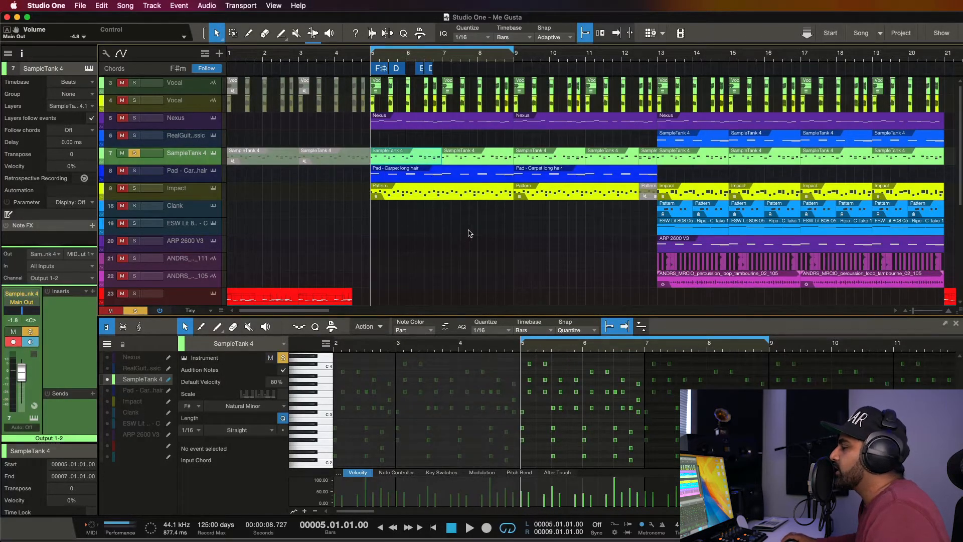
{"action": "left_click", "coordinate": [470, 528]}
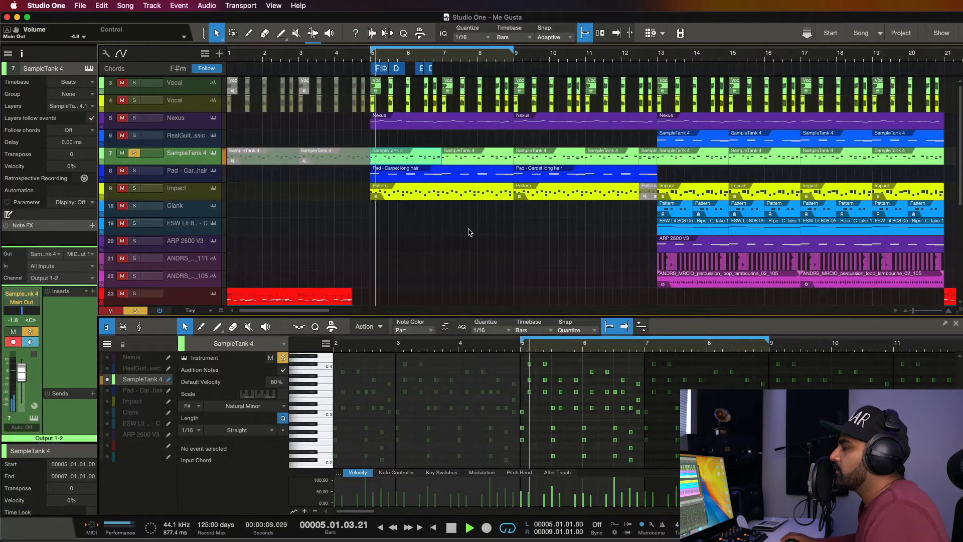
{"action": "left_click", "coordinate": [470, 527]}
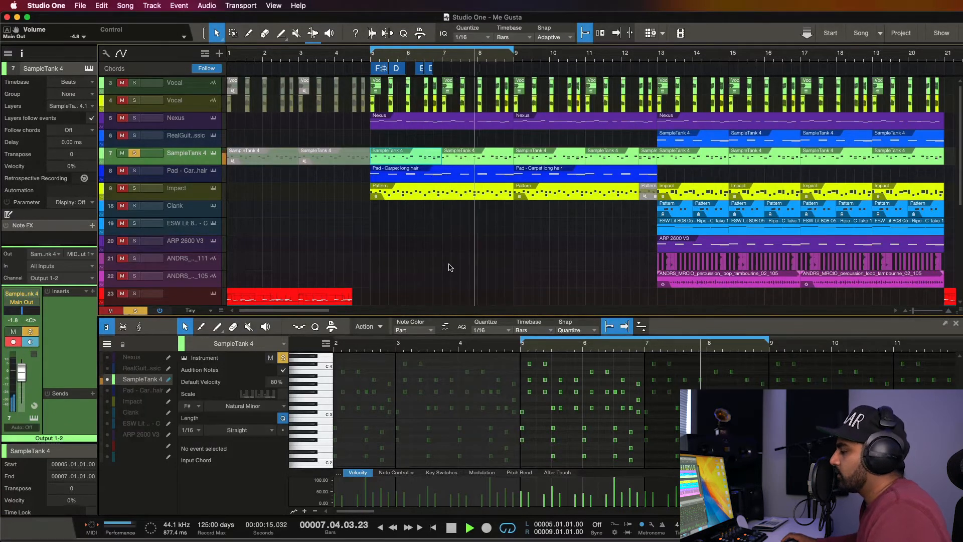
{"action": "left_click", "coordinate": [470, 527]}
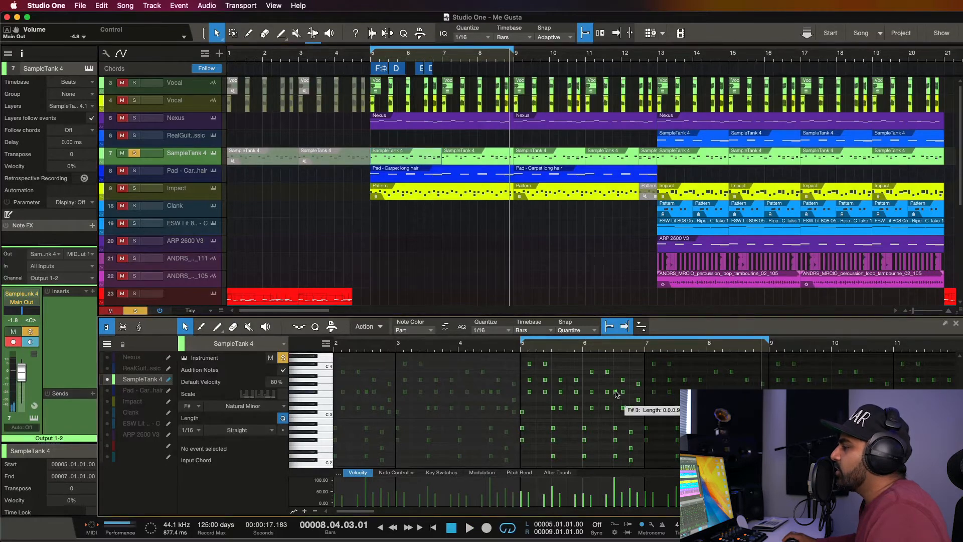
{"action": "mouse_move", "coordinate": [482, 303]}
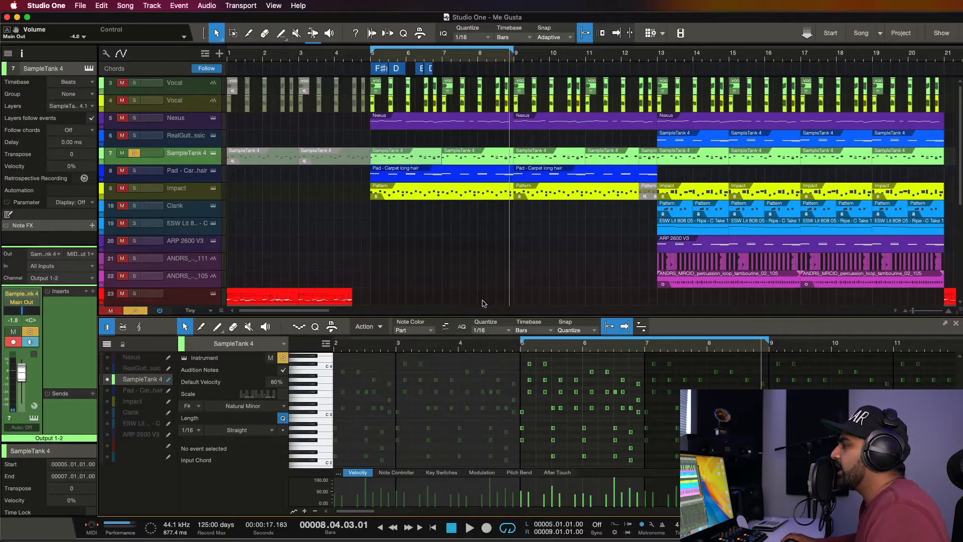
{"action": "mouse_move", "coordinate": [359, 152]}
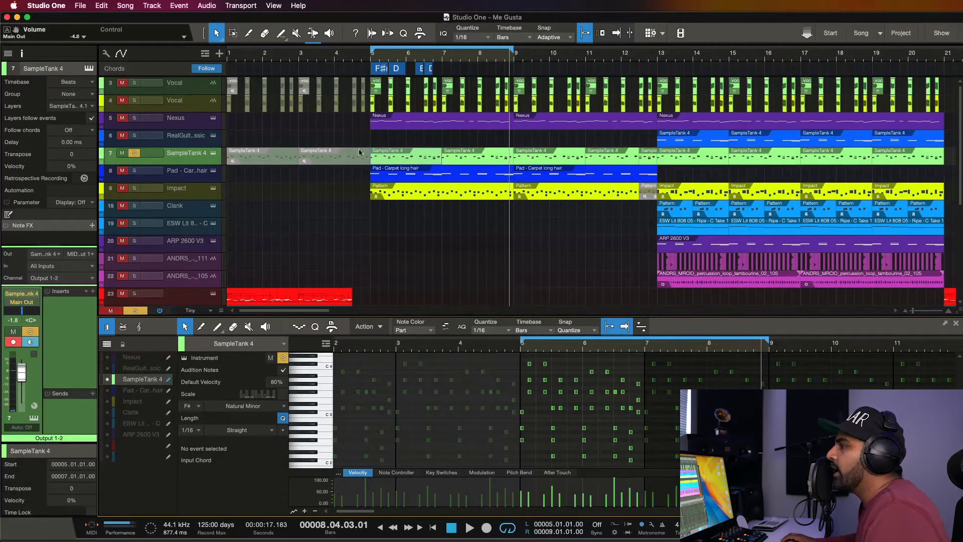
{"action": "mouse_move", "coordinate": [426, 102]}
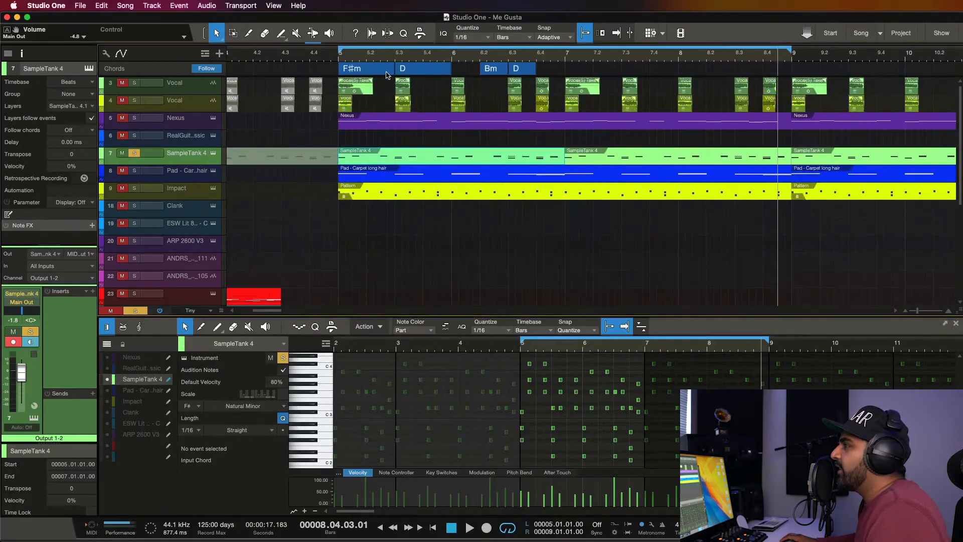
{"action": "mouse_move", "coordinate": [447, 74]}
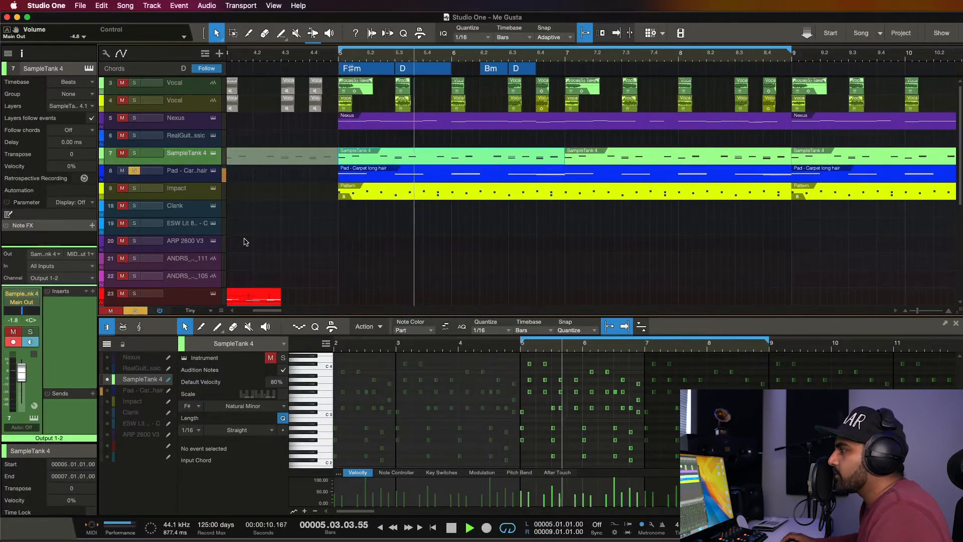
View the Carpet pad notes, close the editor, and solo the Impact track.
{"action": "left_click", "coordinate": [190, 170]}
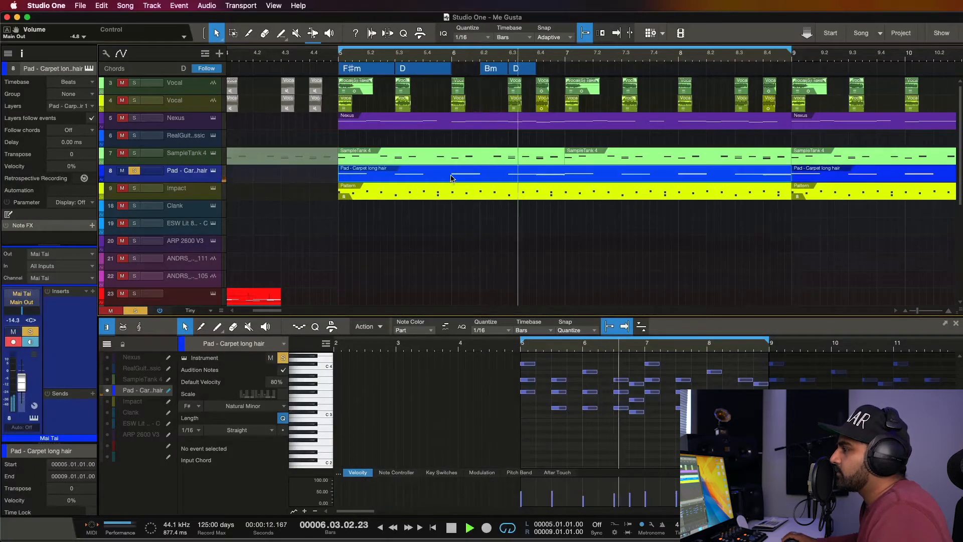
{"action": "left_click", "coordinate": [451, 527]}
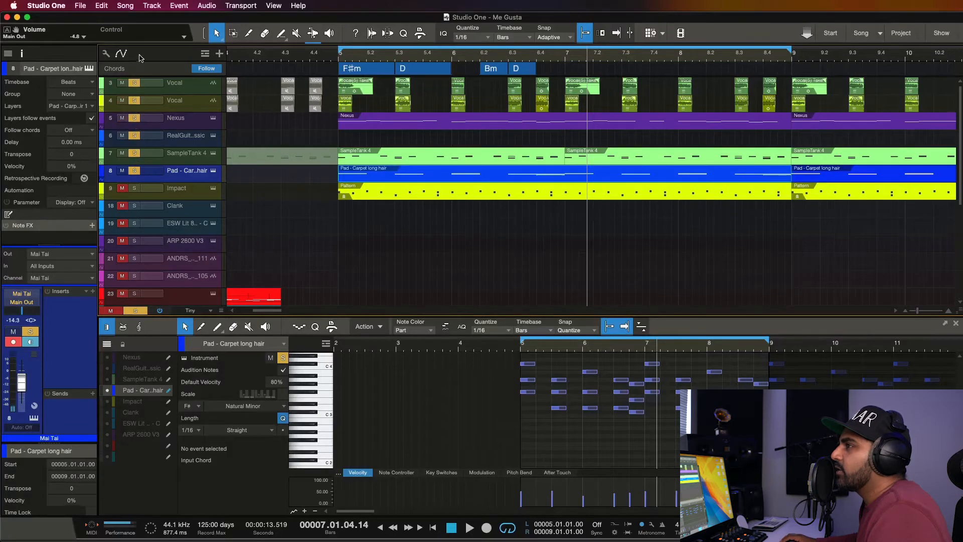
{"action": "left_click", "coordinate": [470, 527]}
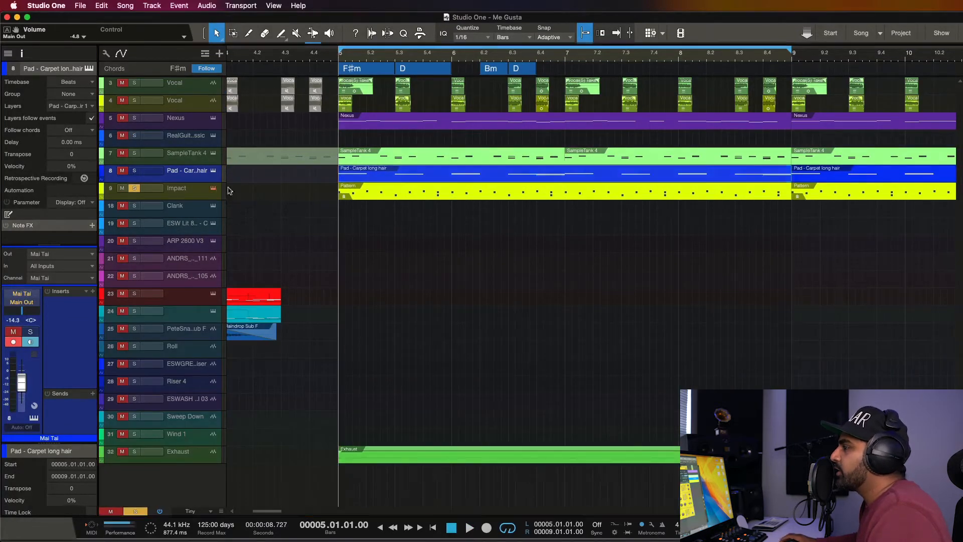
{"action": "double_click", "coordinate": [178, 188]}
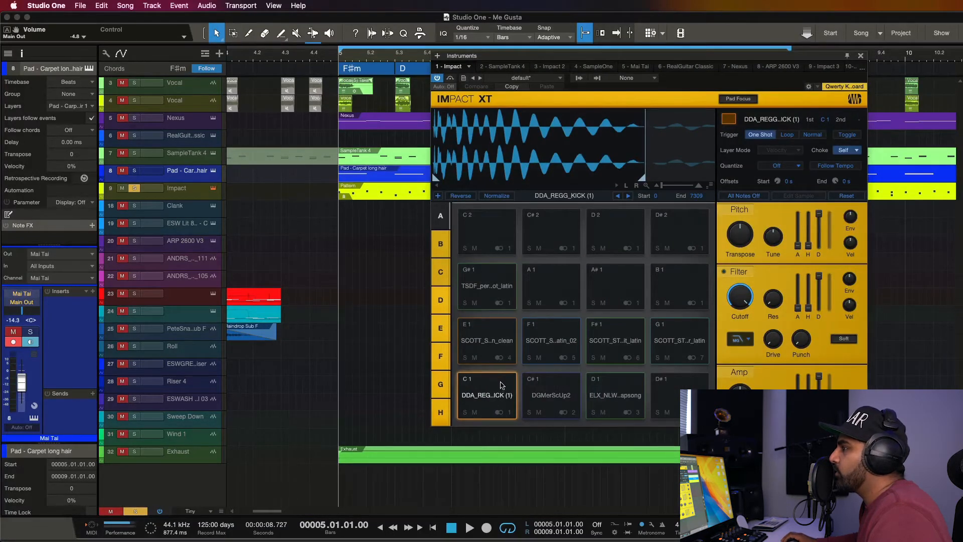
{"action": "left_click", "coordinate": [551, 395]}
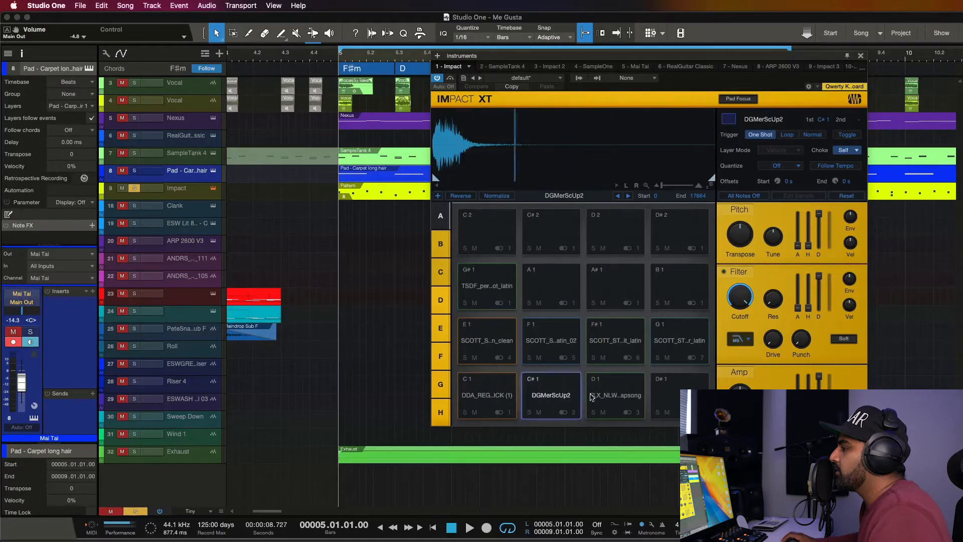
{"action": "left_click", "coordinate": [615, 342]}
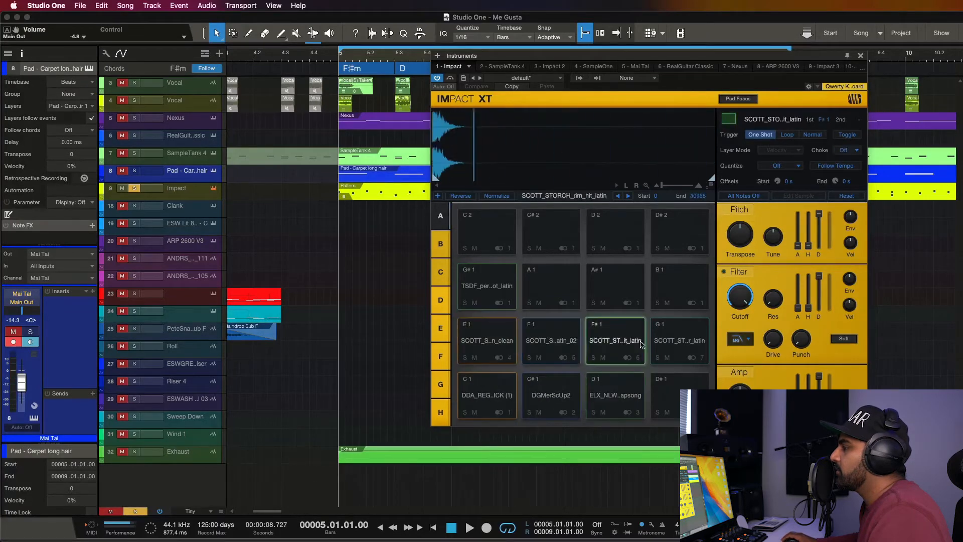
{"action": "left_click", "coordinate": [486, 285]}
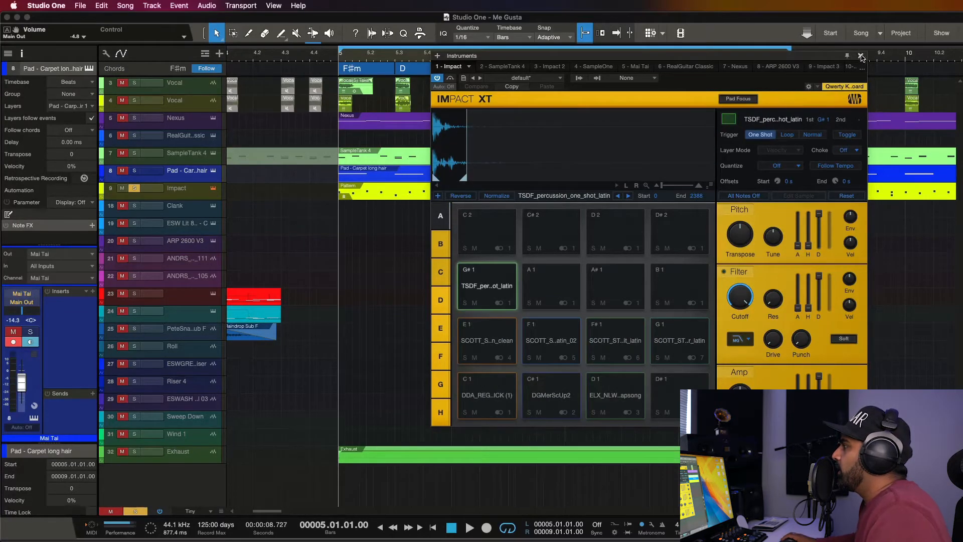
{"action": "left_click", "coordinate": [861, 55]}
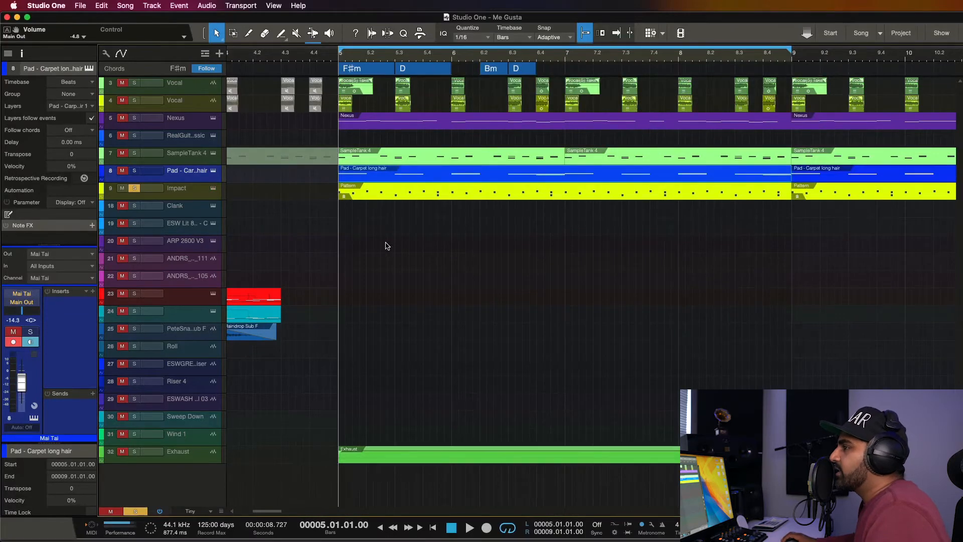
Solo vocals, Nexus, RealGuitar, SampleTank, Pad and Impact tracks and play the section.
{"action": "left_click", "coordinate": [470, 527]}
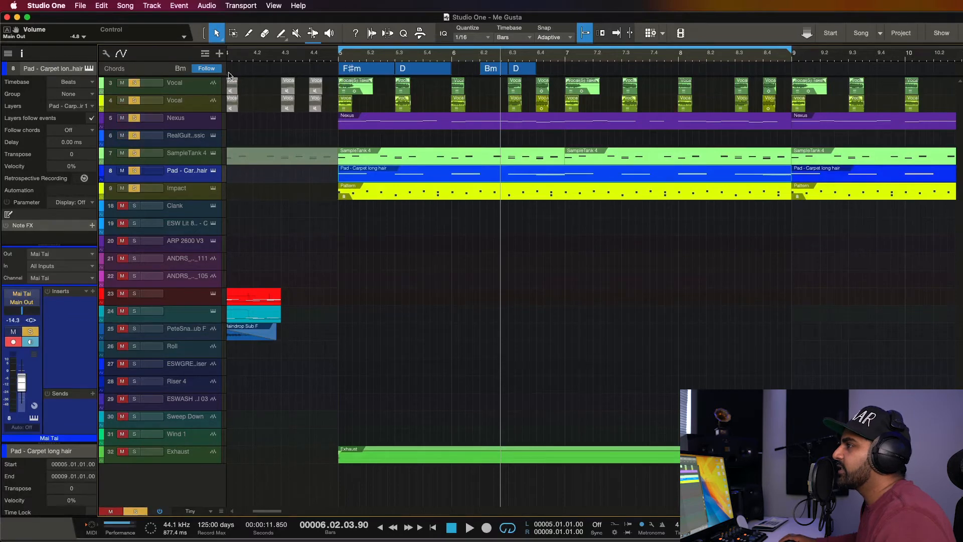
{"action": "left_click", "coordinate": [469, 528]}
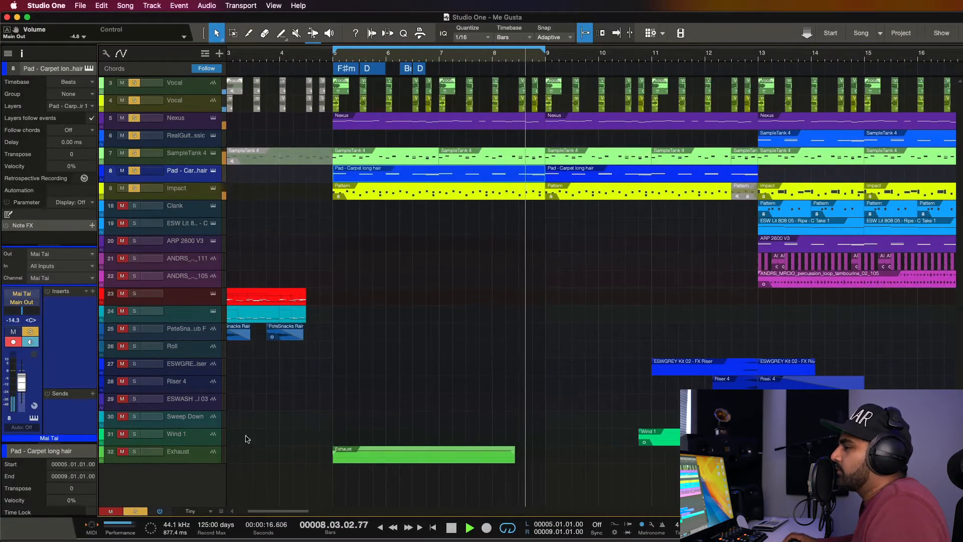
{"action": "left_click", "coordinate": [469, 527]}
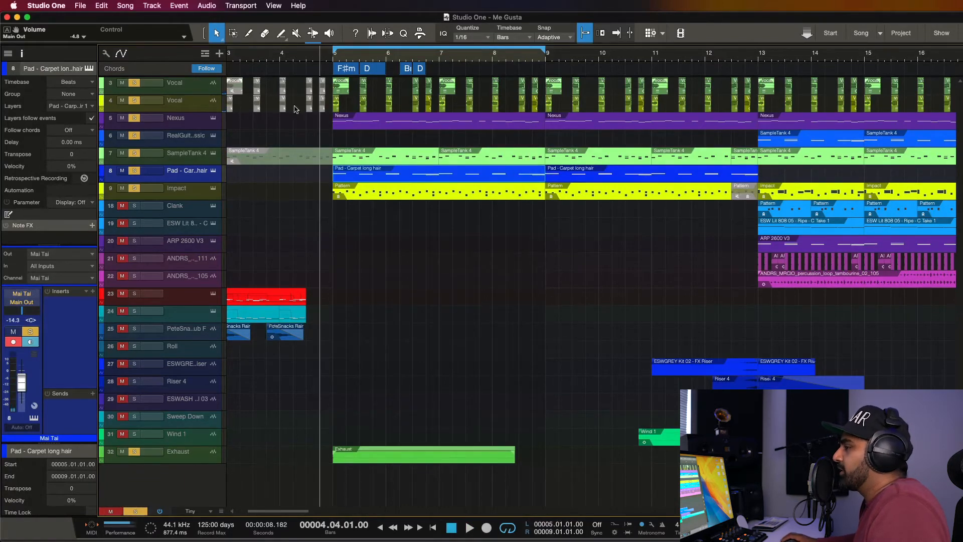
{"action": "left_click", "coordinate": [470, 528]}
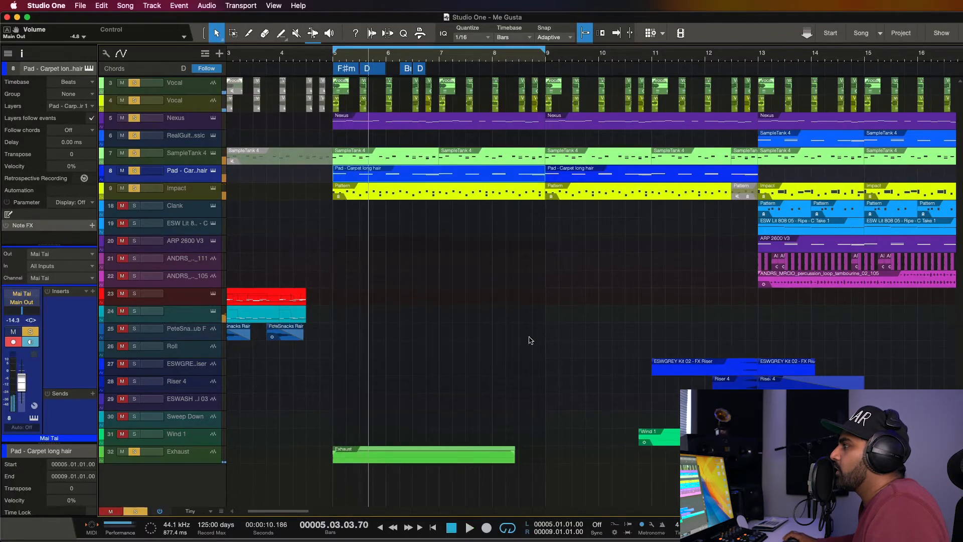
Listen through the Wind 1 riser section, then stop playback.
{"action": "scroll", "scroll_direction": "right", "scroll_amount": 3}
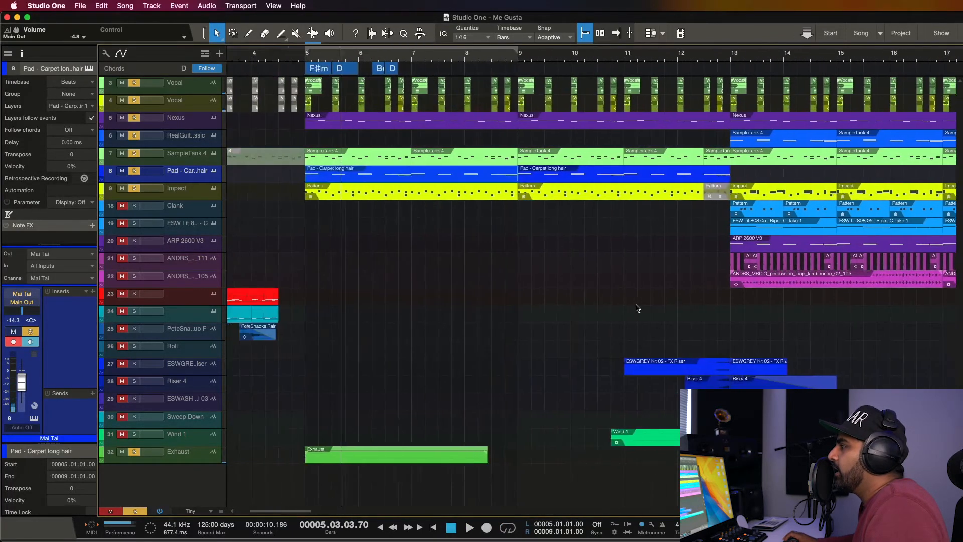
{"action": "scroll", "scroll_direction": "left", "scroll_amount": 3}
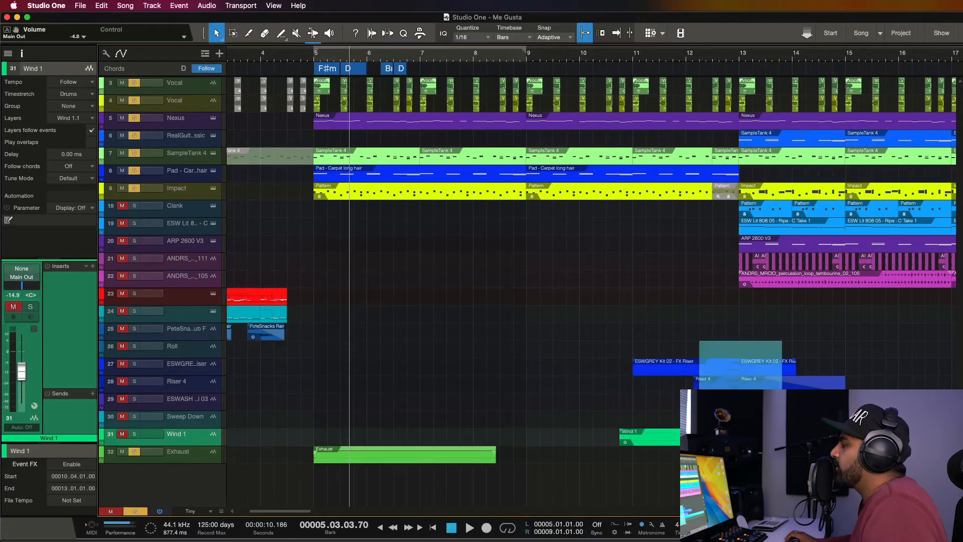
{"action": "scroll", "scroll_direction": "right", "scroll_amount": 3}
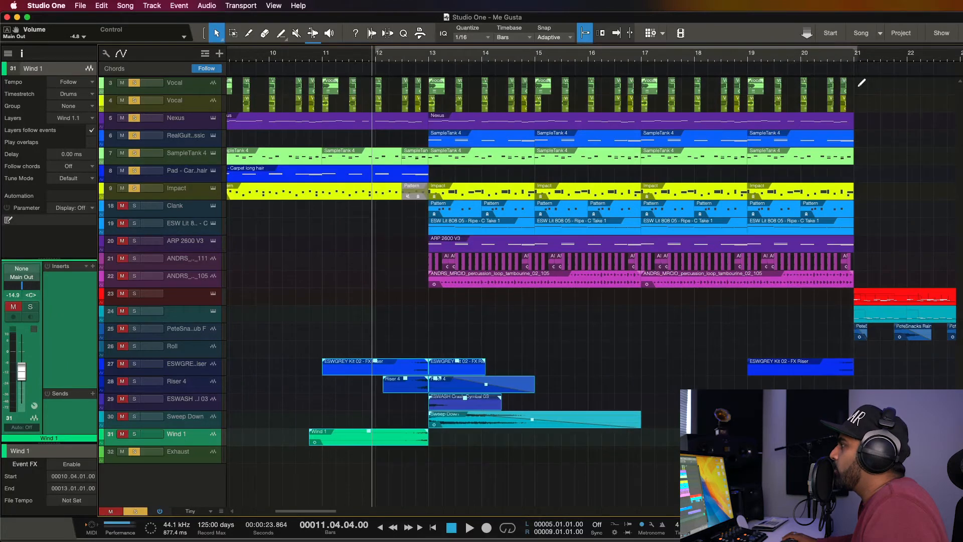
{"action": "left_click", "coordinate": [469, 528]}
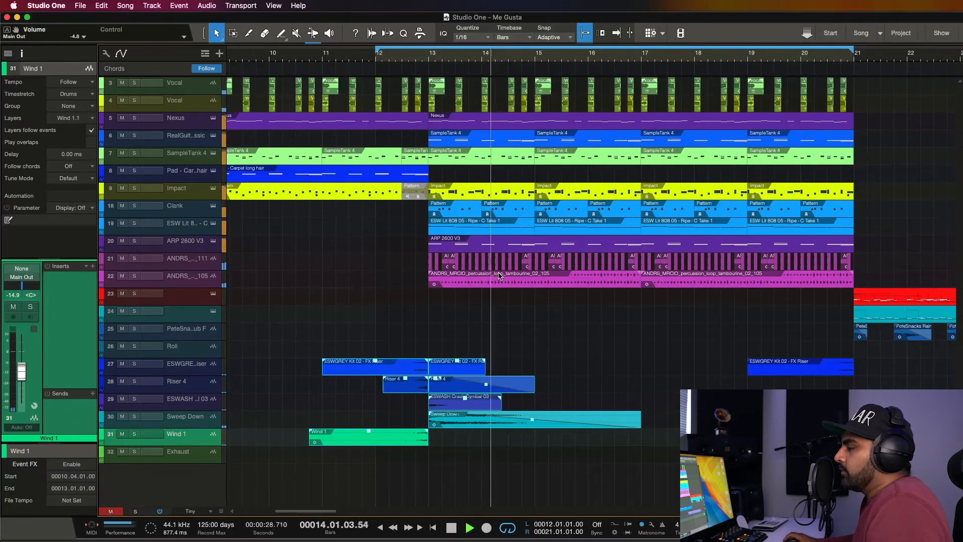
{"action": "left_click", "coordinate": [469, 528]}
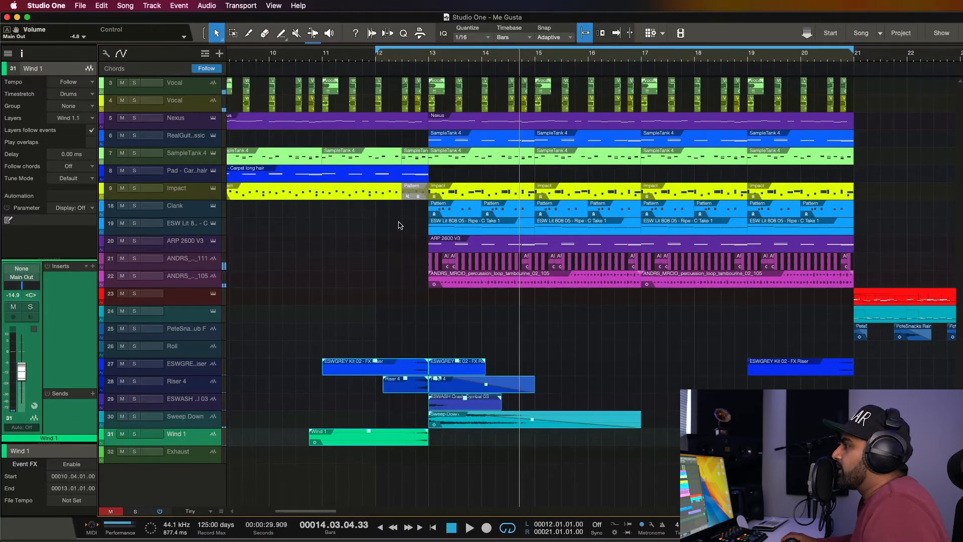
{"action": "mouse_move", "coordinate": [447, 219]}
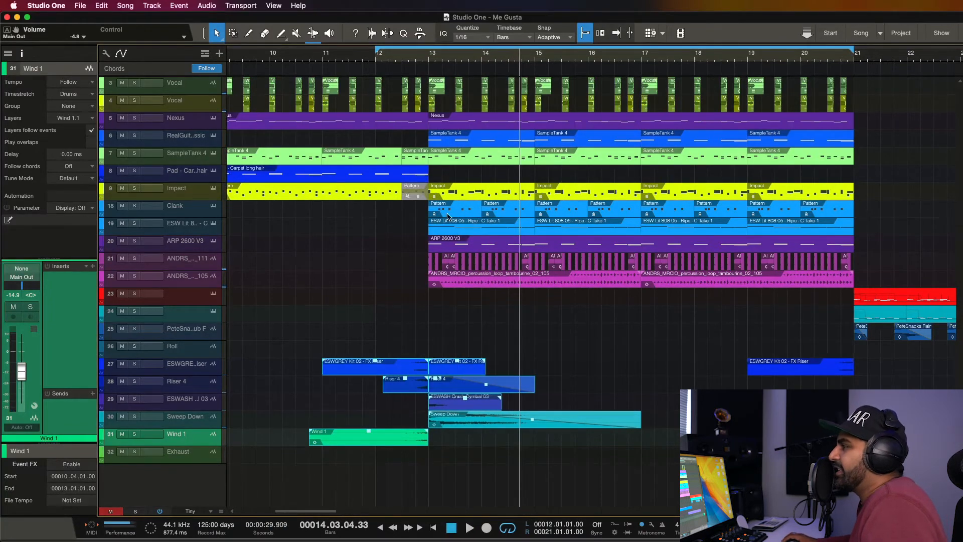
Solo Clank, loop bars 13–15, then add Impact and the ESW Lit 808 to the solo.
{"action": "left_click", "coordinate": [175, 205]}
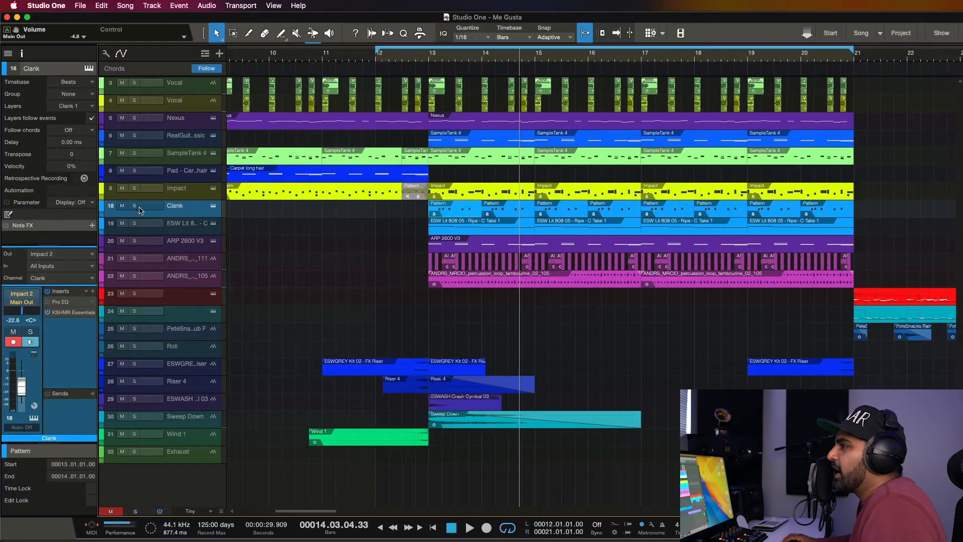
{"action": "left_click", "coordinate": [135, 206]}
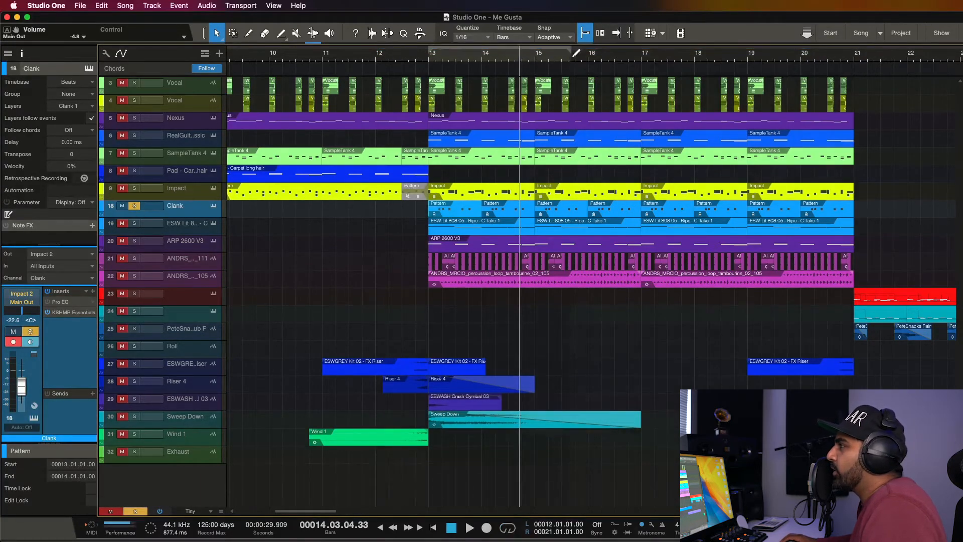
{"action": "left_click", "coordinate": [430, 52]}
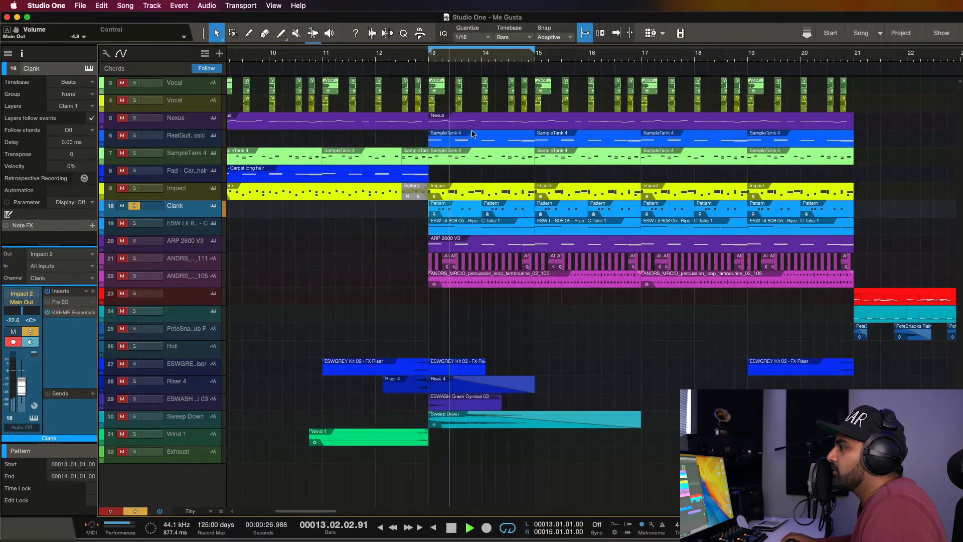
{"action": "left_click", "coordinate": [470, 528]}
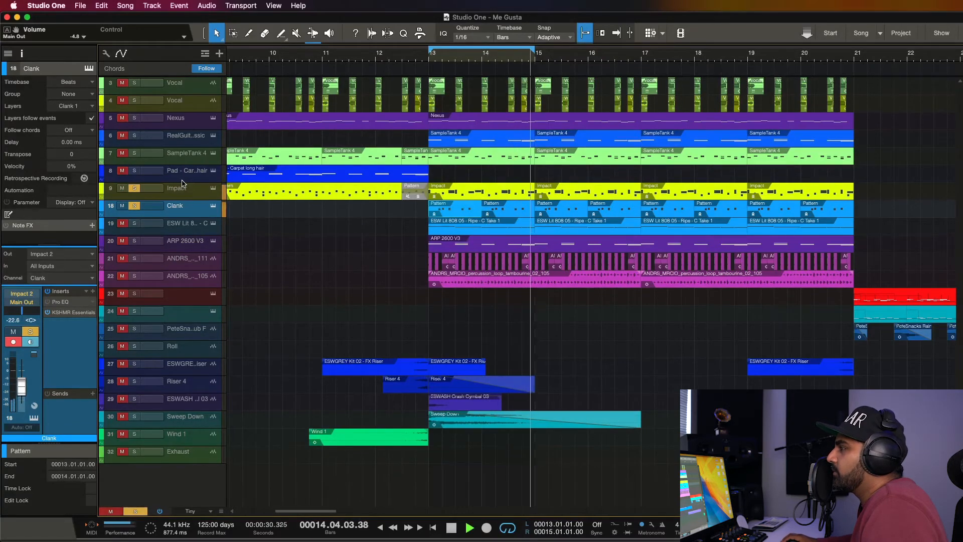
{"action": "left_click", "coordinate": [176, 188]}
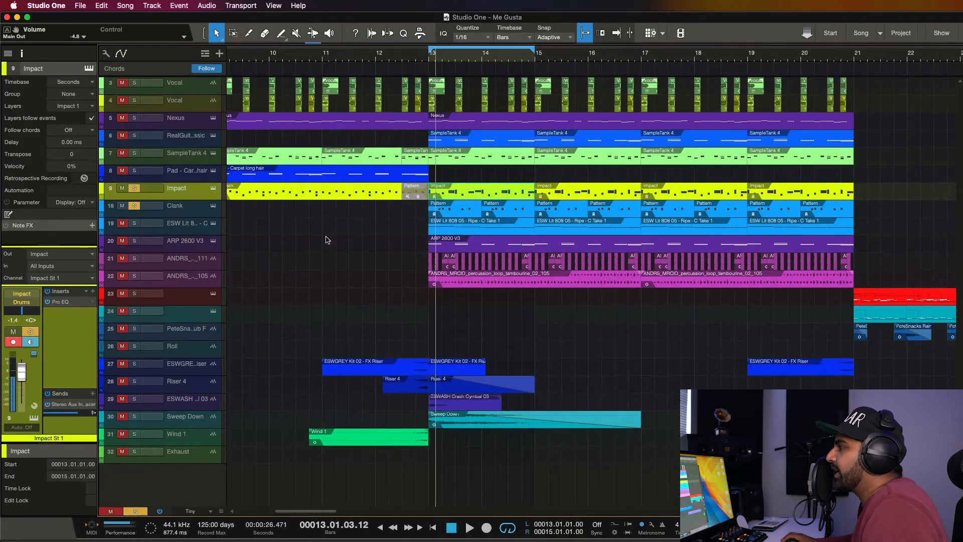
{"action": "left_click", "coordinate": [122, 223]}
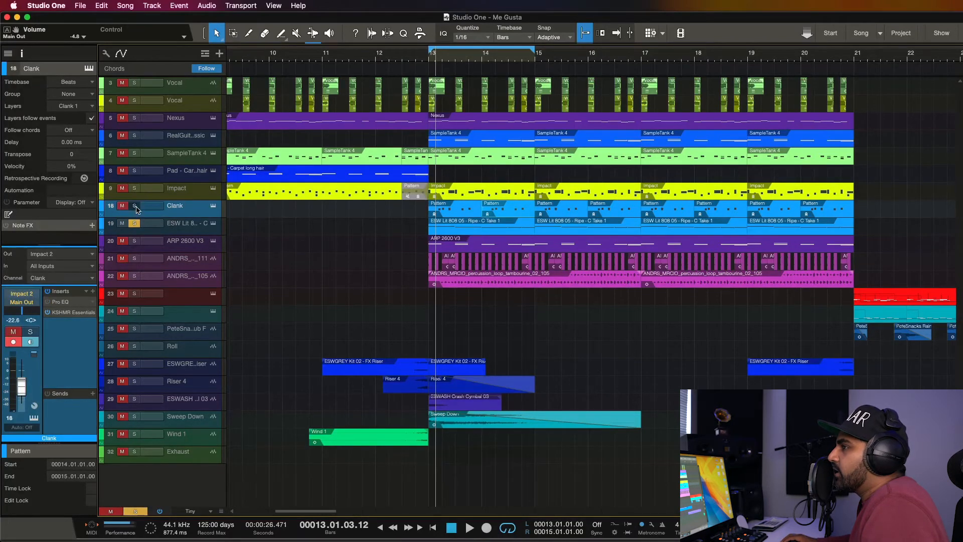
{"action": "left_click", "coordinate": [470, 528]}
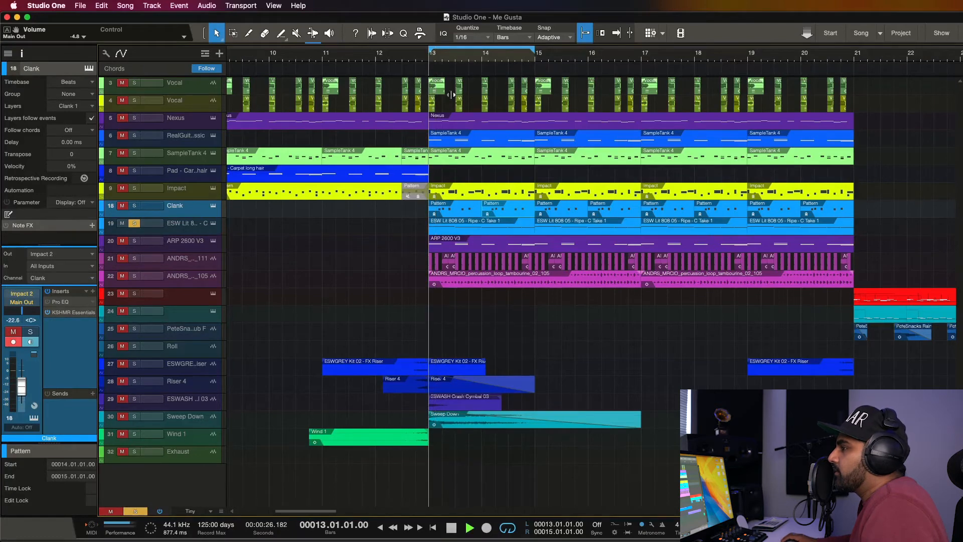
Inspect the 808, Clank and Impact channels' inserts, bringing up the L2 Ultramaximizer.
{"action": "left_click", "coordinate": [178, 223]}
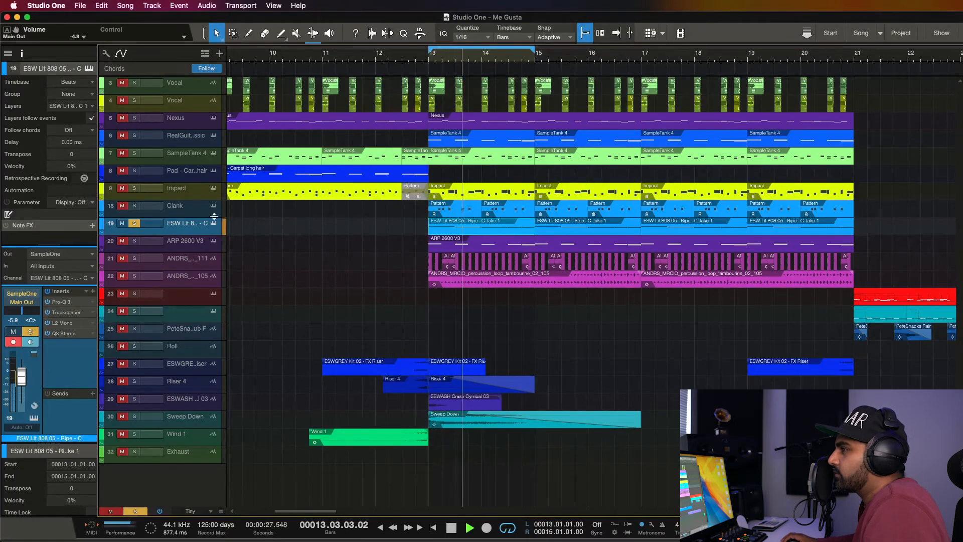
{"action": "left_click", "coordinate": [176, 205]}
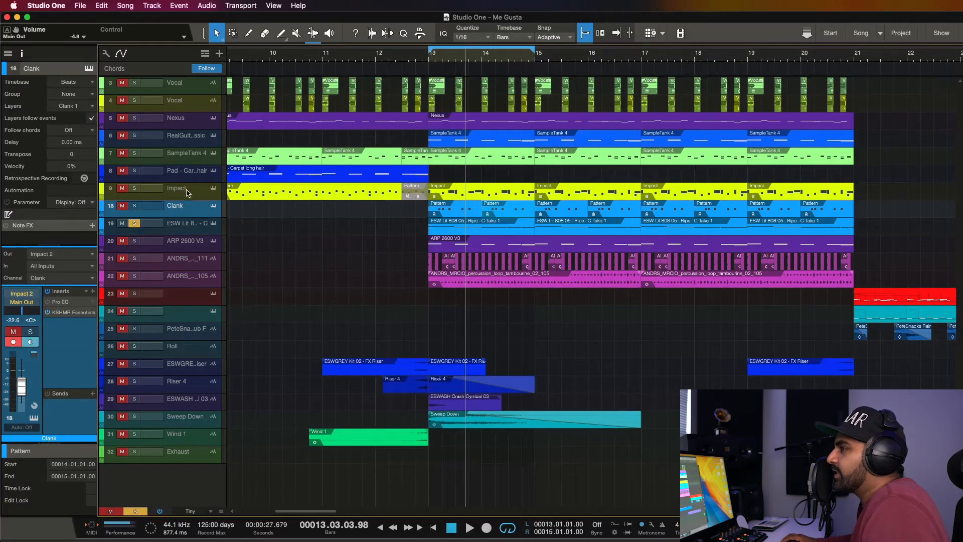
{"action": "left_click", "coordinate": [176, 188]}
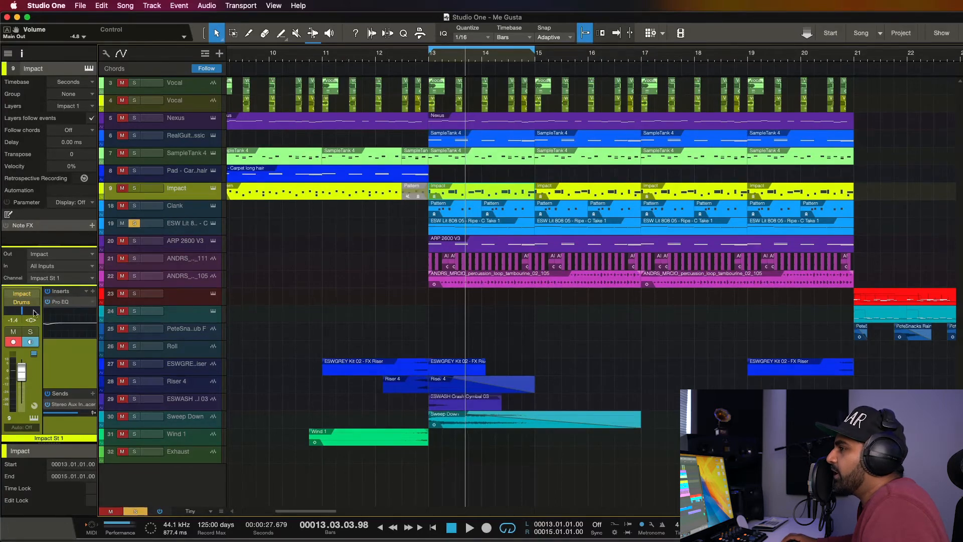
{"action": "mouse_move", "coordinate": [56, 331]}
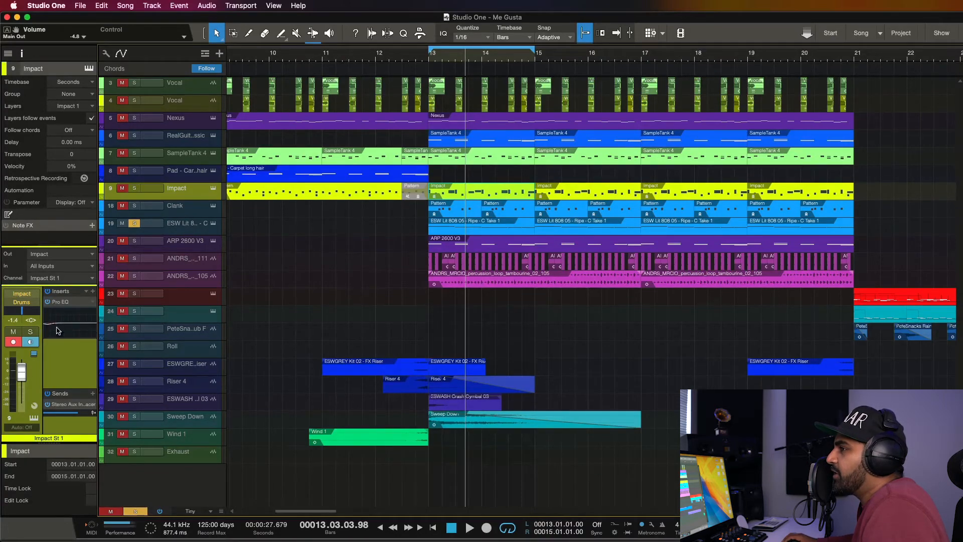
{"action": "left_click", "coordinate": [175, 205]}
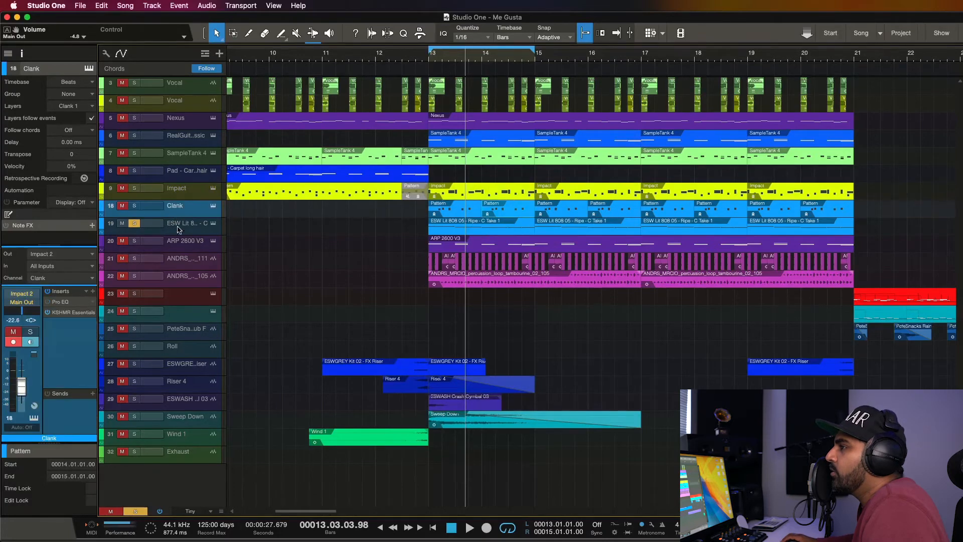
{"action": "mouse_move", "coordinate": [91, 363]}
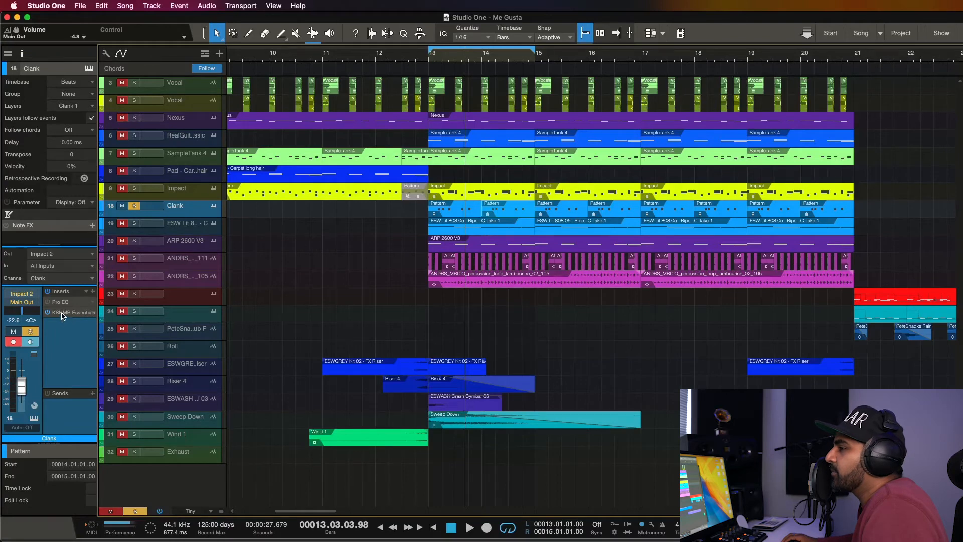
{"action": "left_click", "coordinate": [175, 223]}
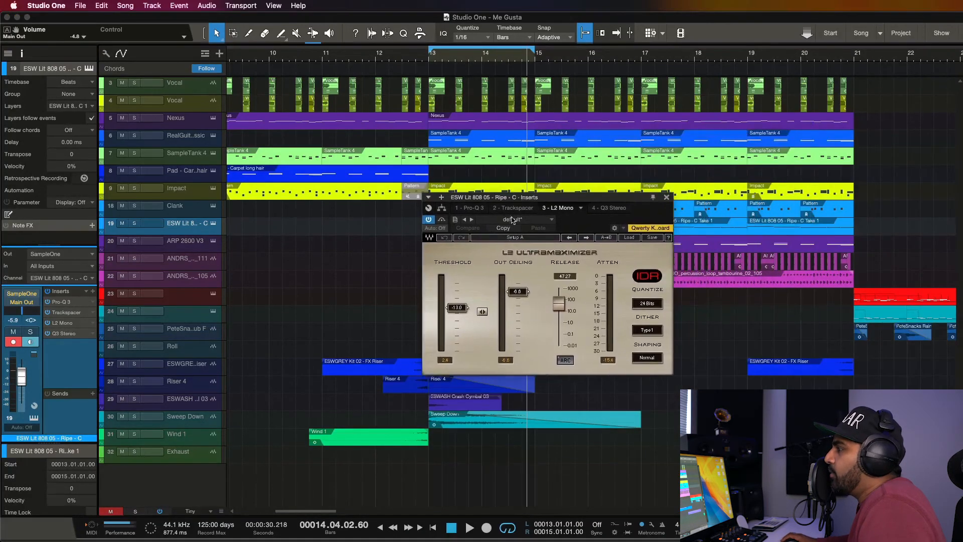
{"action": "mouse_move", "coordinate": [463, 334]}
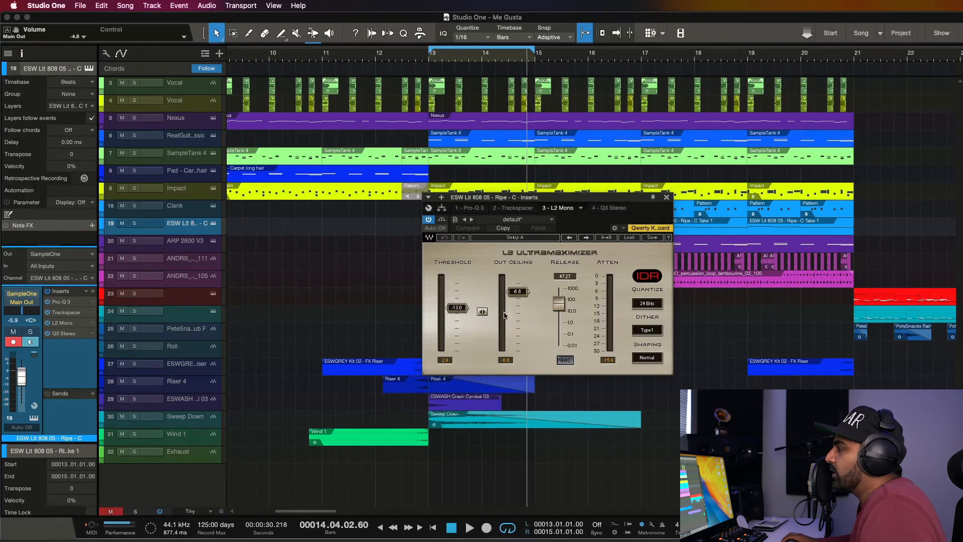
{"action": "mouse_move", "coordinate": [170, 294]}
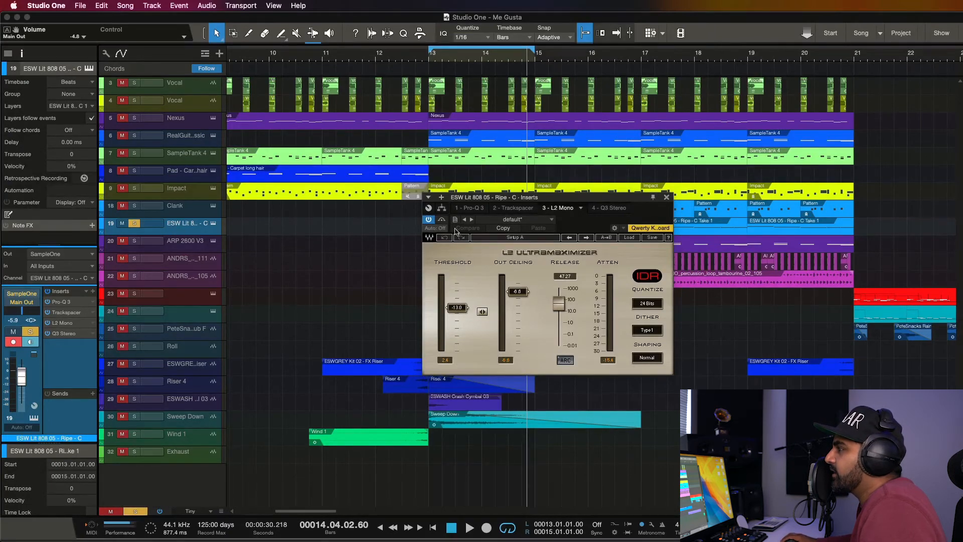
{"action": "mouse_move", "coordinate": [441, 220]}
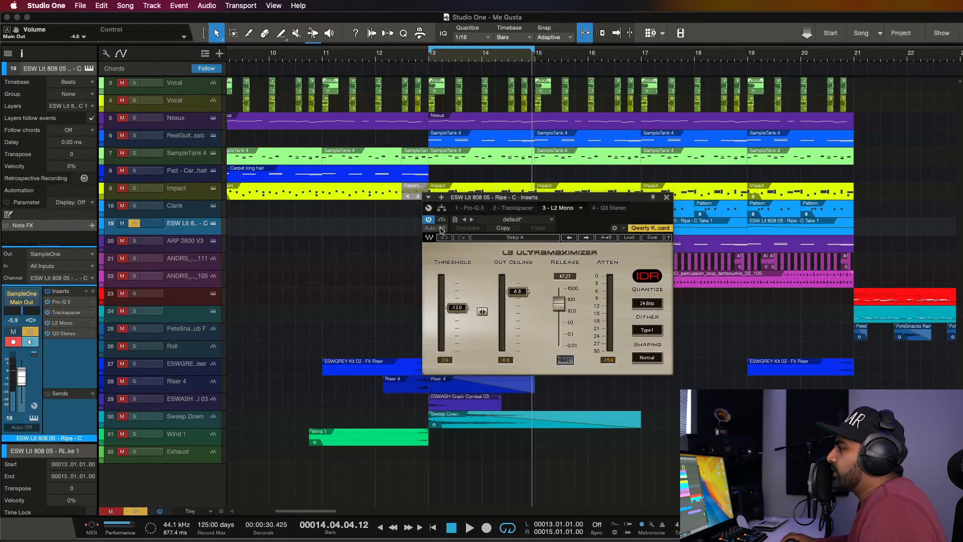
Close the 808's L2 Ultramaximizer window.
{"action": "left_click", "coordinate": [667, 197]}
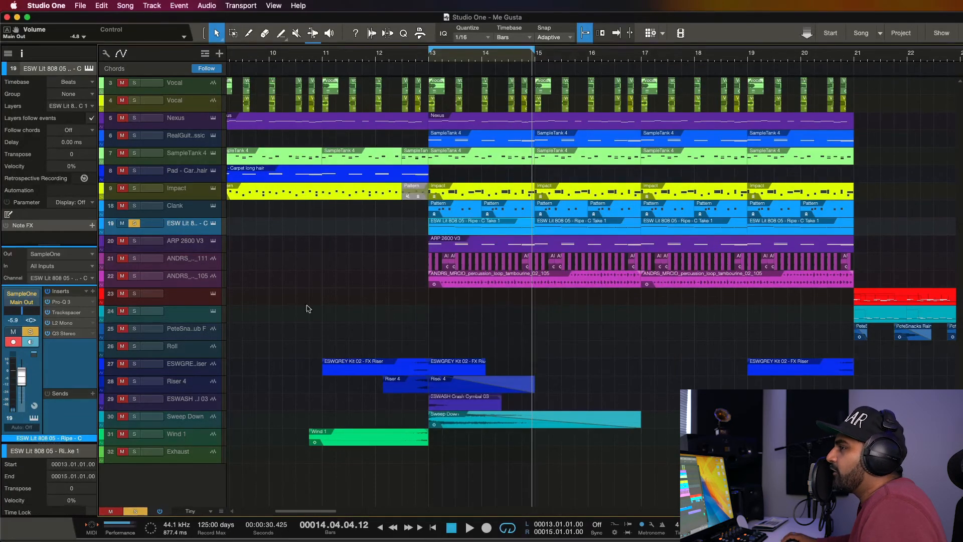
Open the 808's Q10 Equalizer from its Q3 Stereo insert, then select and solo ARP 2600 V3.
{"action": "left_click", "coordinate": [134, 222]}
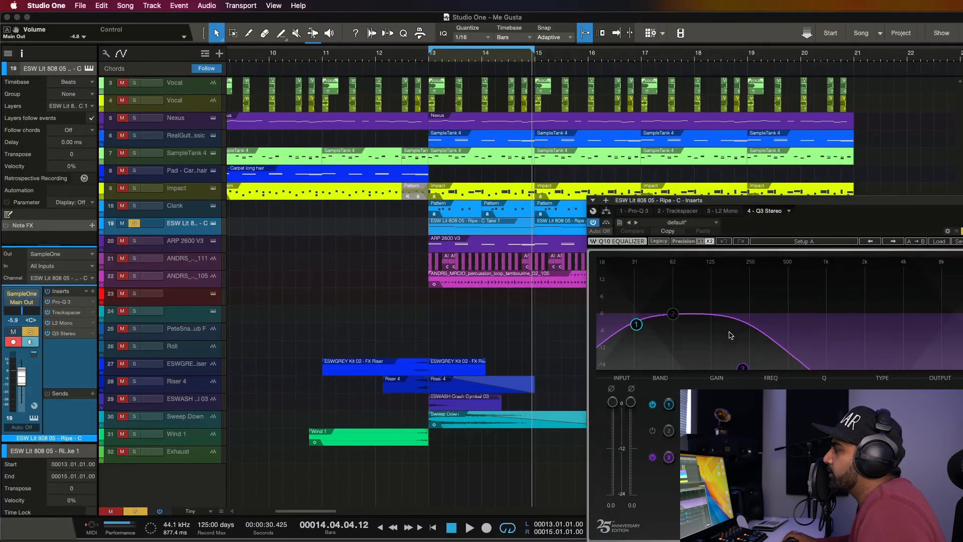
{"action": "mouse_move", "coordinate": [884, 358]}
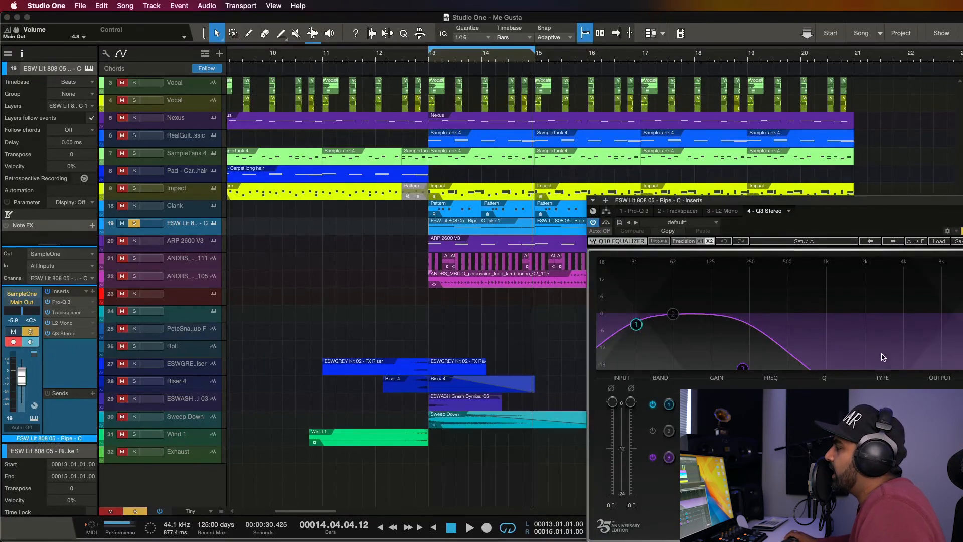
{"action": "left_click", "coordinate": [175, 241]}
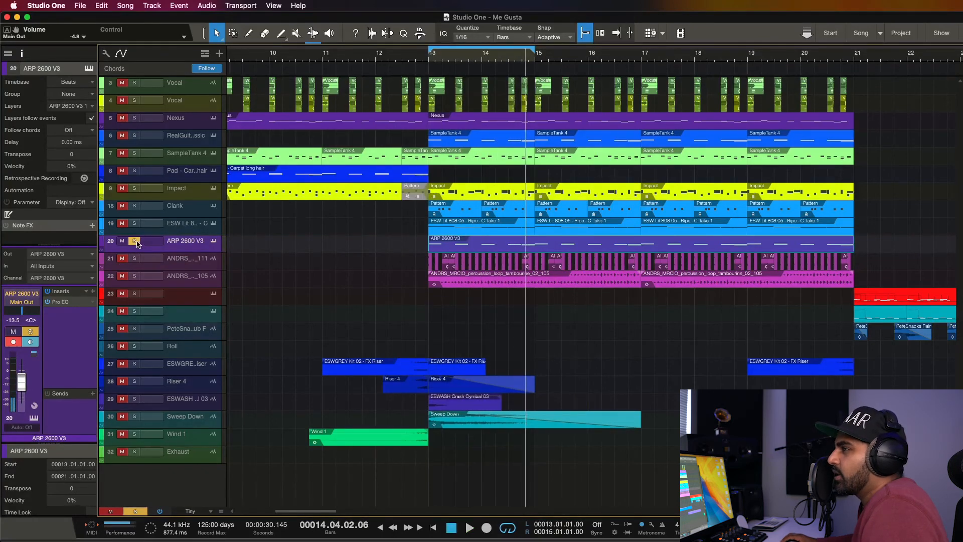
Solo the ANDRS_111 and ANDRS_105 tambourine loops alongside the ARP, then unsolo the extra layers.
{"action": "left_click", "coordinate": [184, 258]}
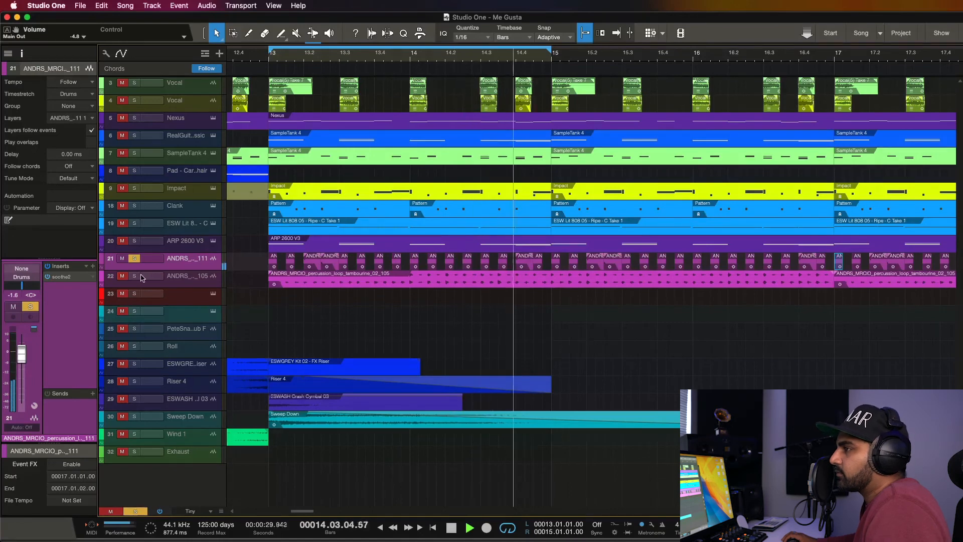
{"action": "mouse_move", "coordinate": [134, 281]}
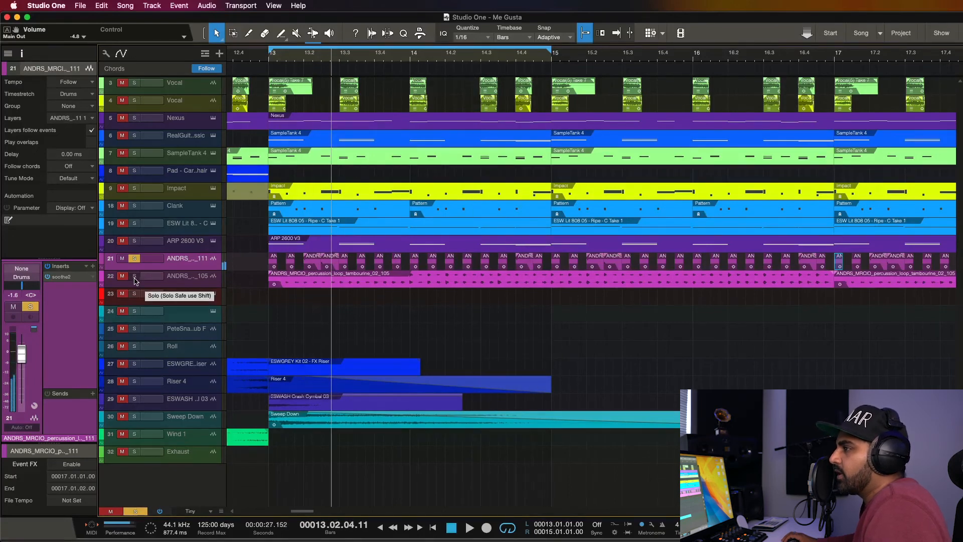
{"action": "left_click", "coordinate": [185, 276]}
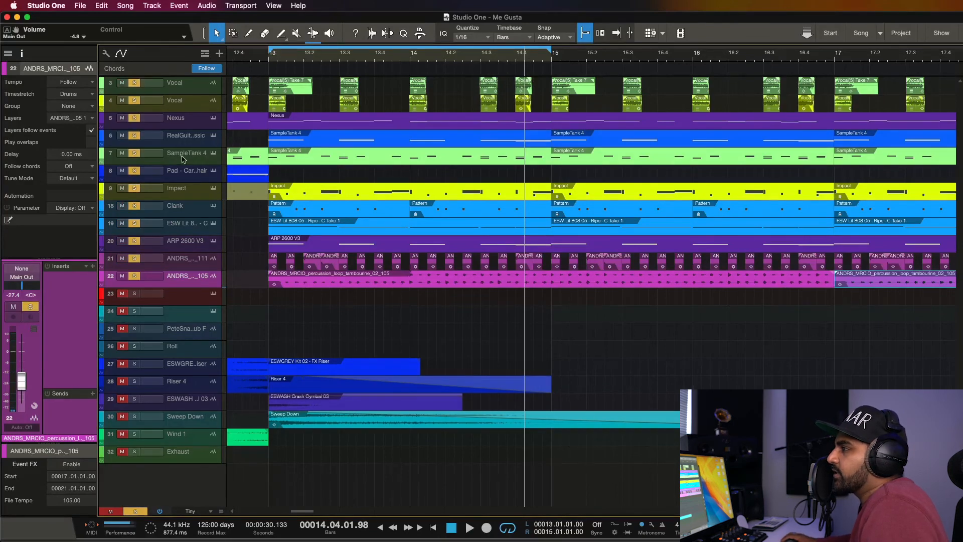
{"action": "left_click", "coordinate": [470, 527]}
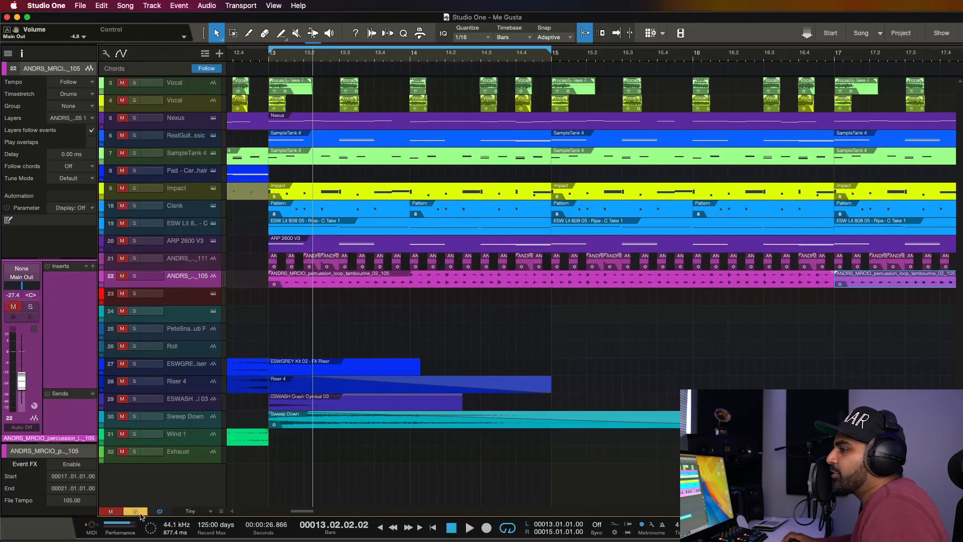
Clear all solos with the global Solo button and scroll right to bars 31–35.
{"action": "left_click", "coordinate": [110, 511]}
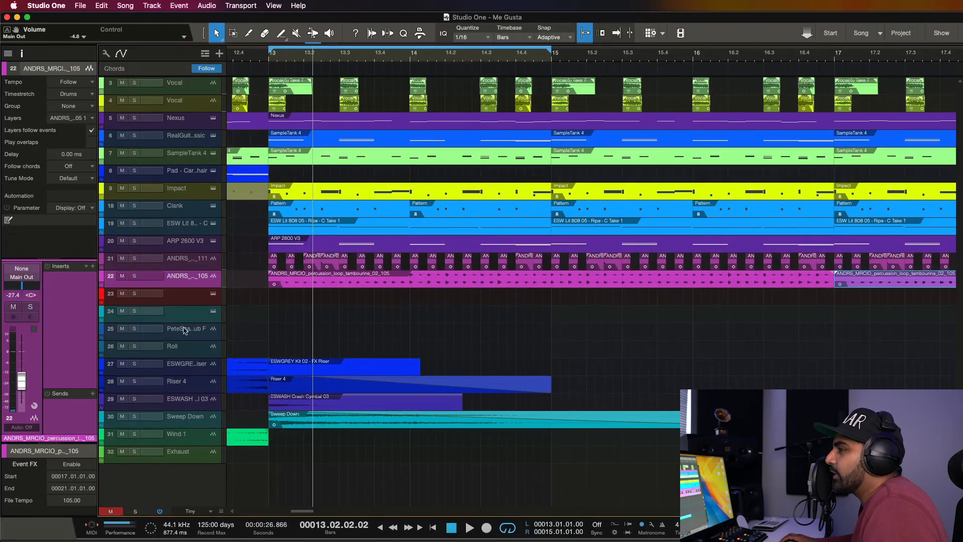
{"action": "mouse_move", "coordinate": [422, 421]}
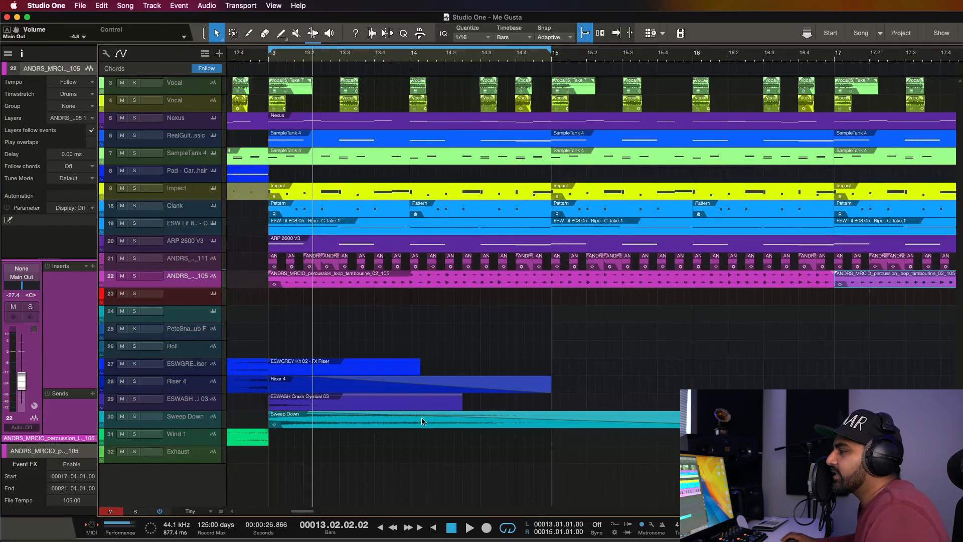
{"action": "scroll", "scroll_direction": "right", "scroll_amount": 3}
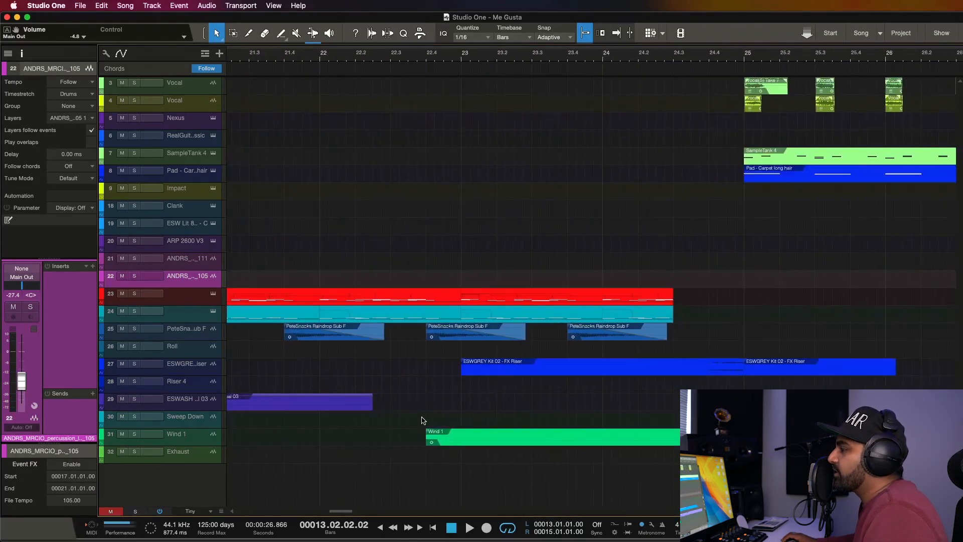
{"action": "scroll", "scroll_direction": "right", "scroll_amount": 3}
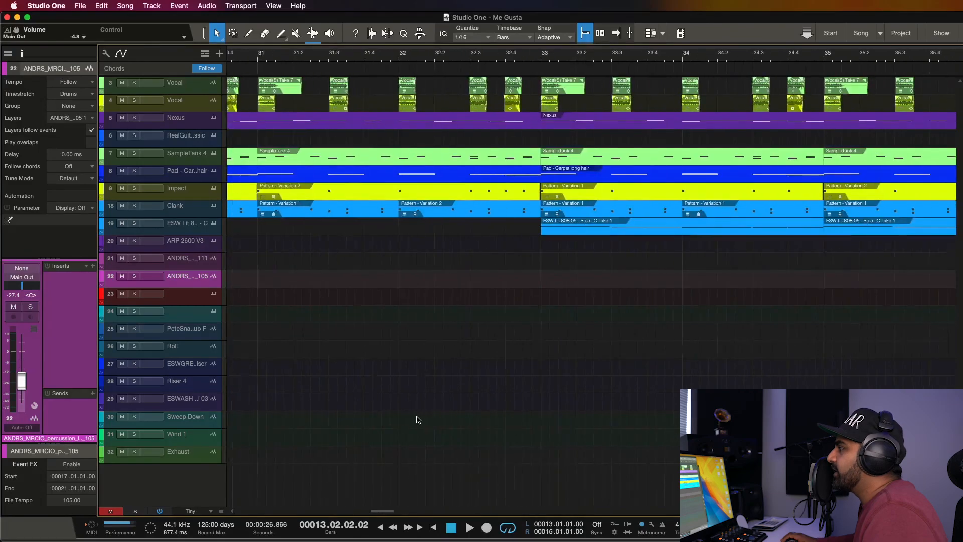